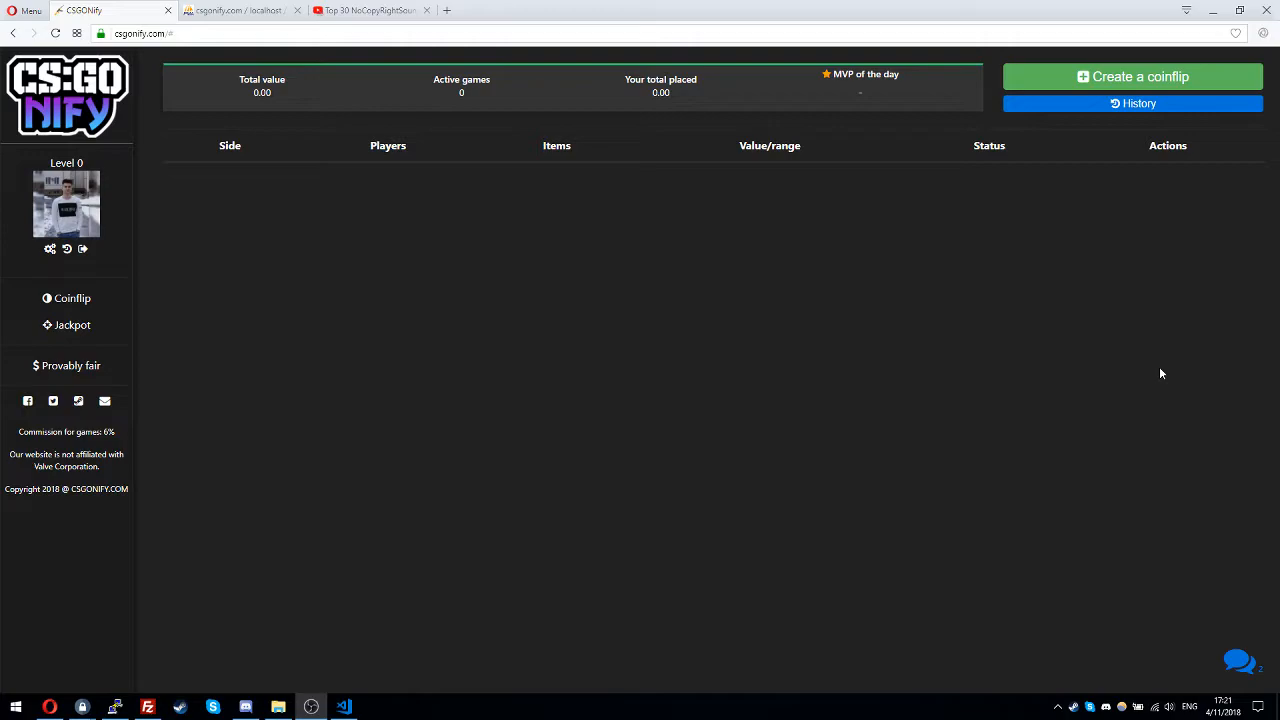
pyautogui.moveTo(1080, 90)
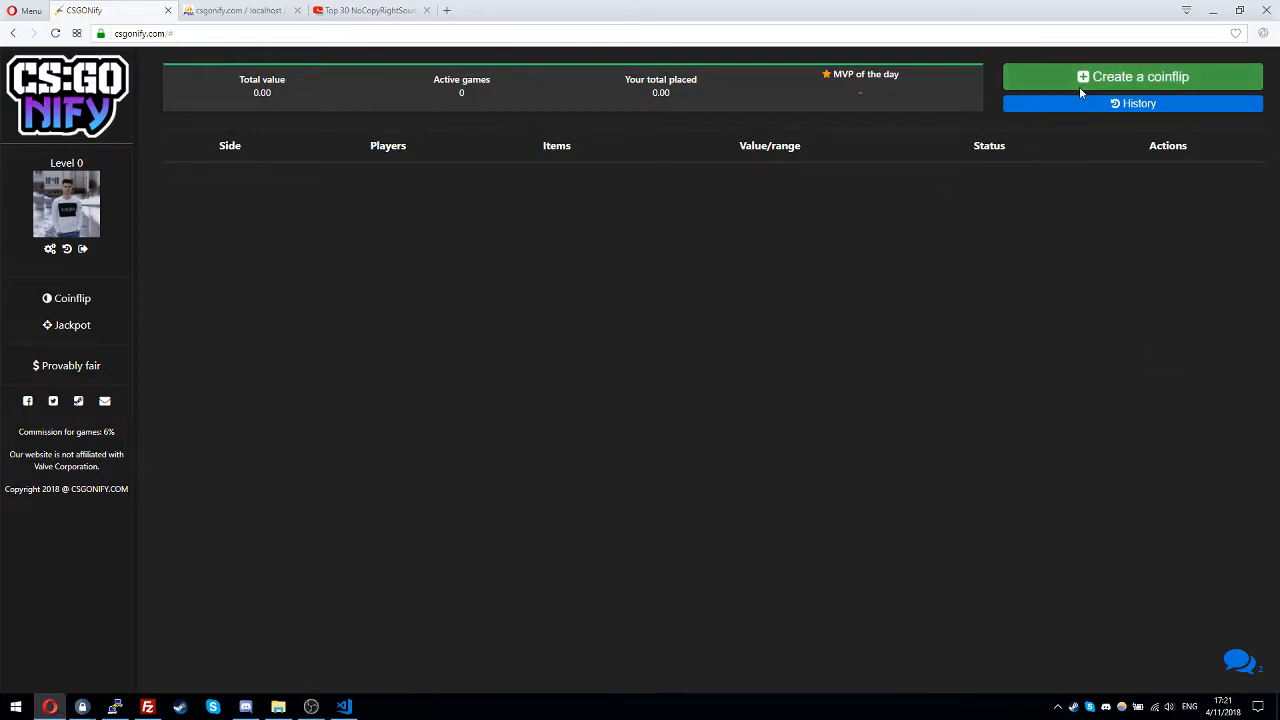
# Create a $0.27 coinflip game wagering the beige Padded Jacket and confirm its Steam trade.
pyautogui.click(1132, 76)
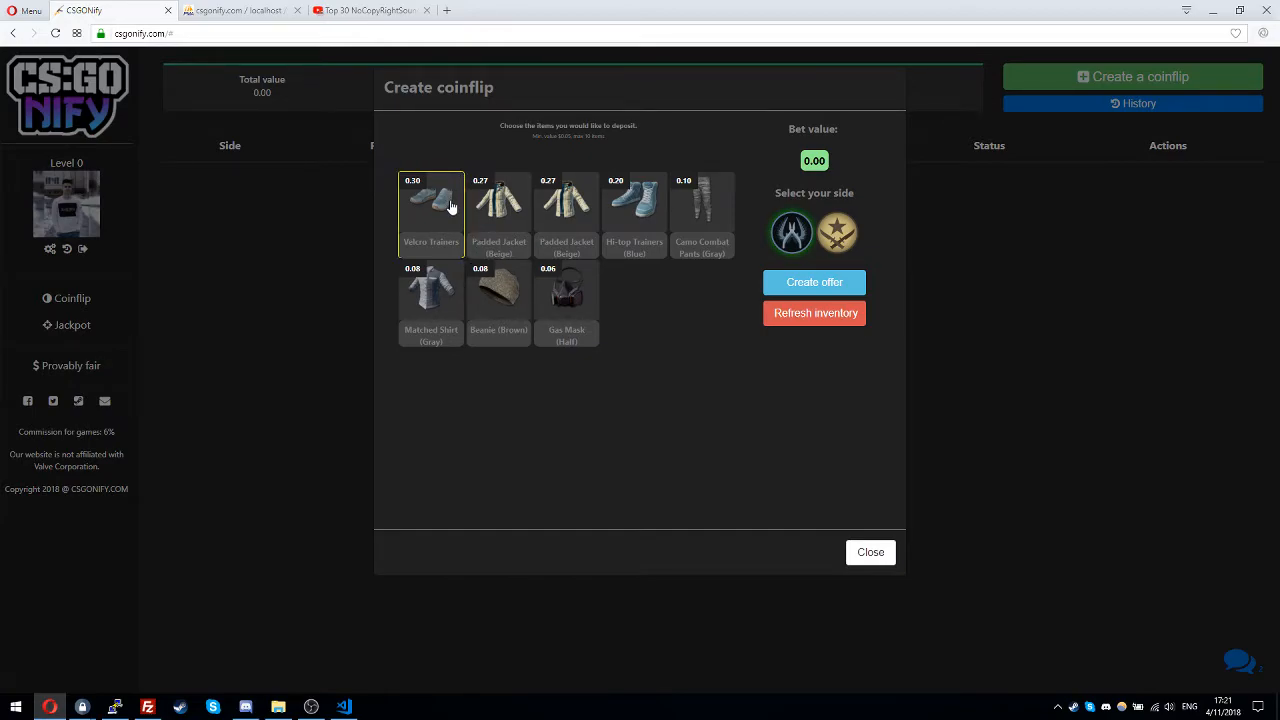
pyautogui.click(869, 552)
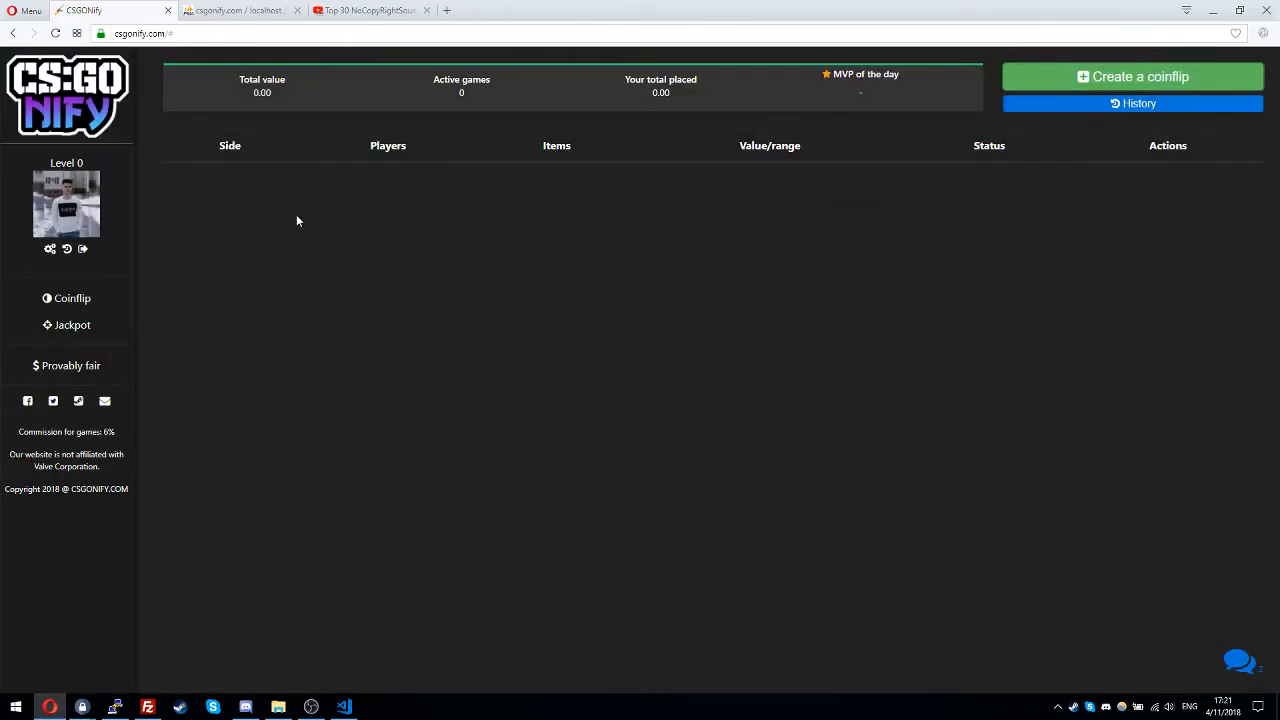
pyautogui.moveTo(290, 218)
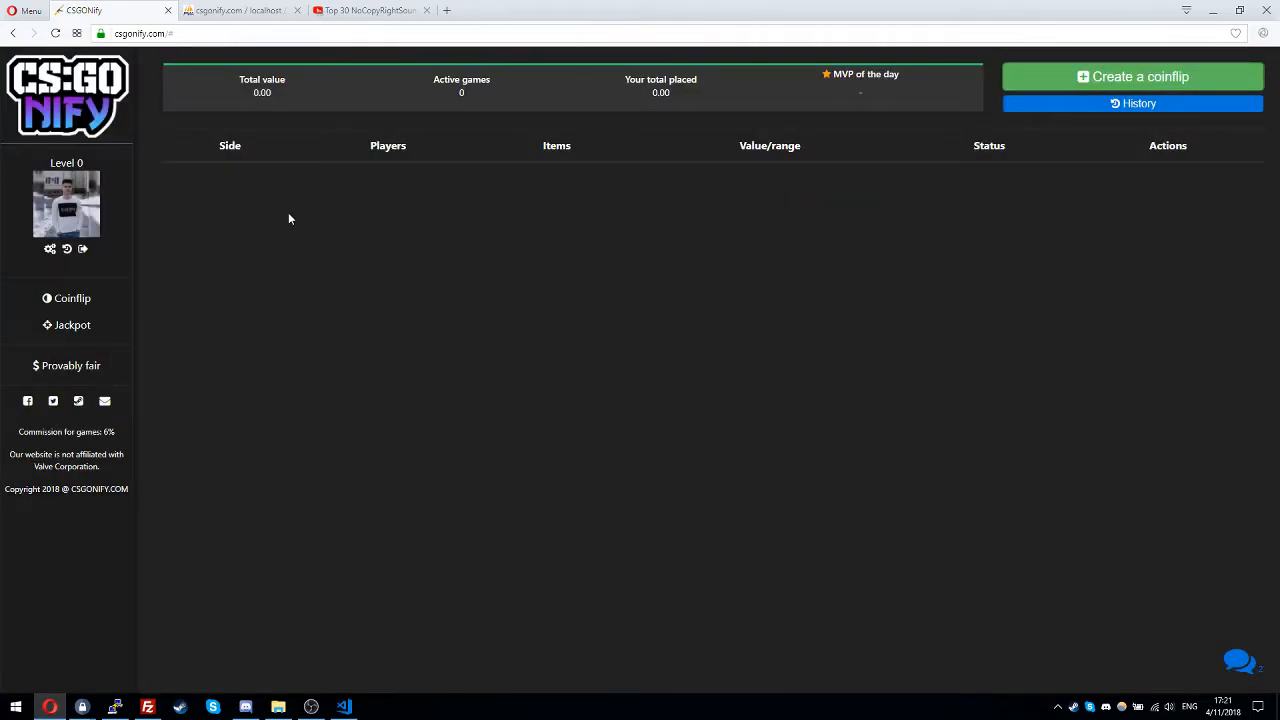
pyautogui.moveTo(492, 458)
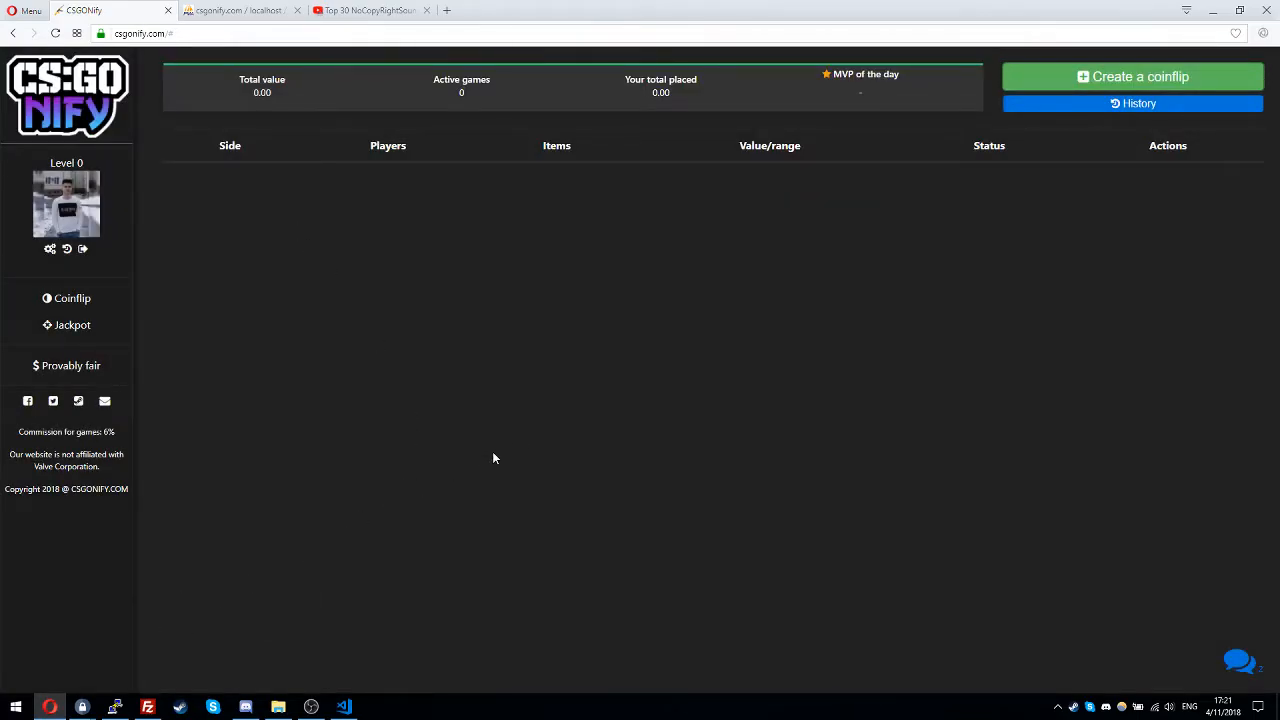
pyautogui.moveTo(627, 523)
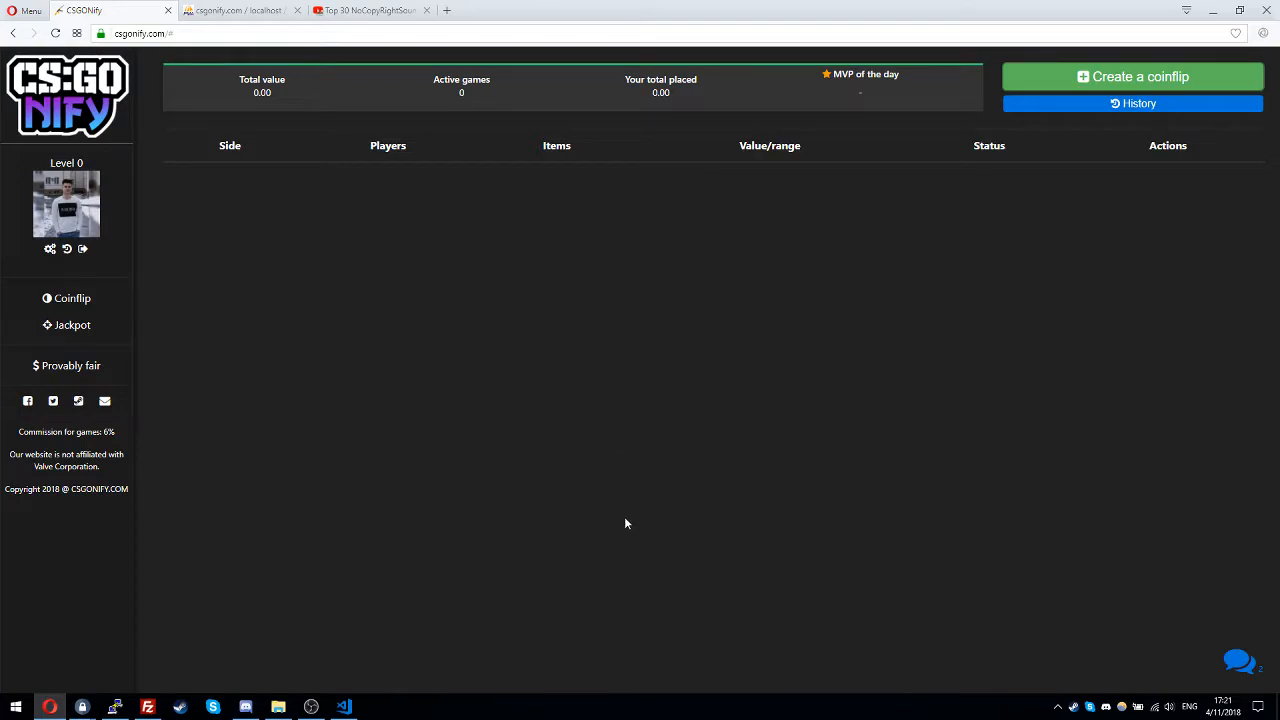
pyautogui.moveTo(607, 420)
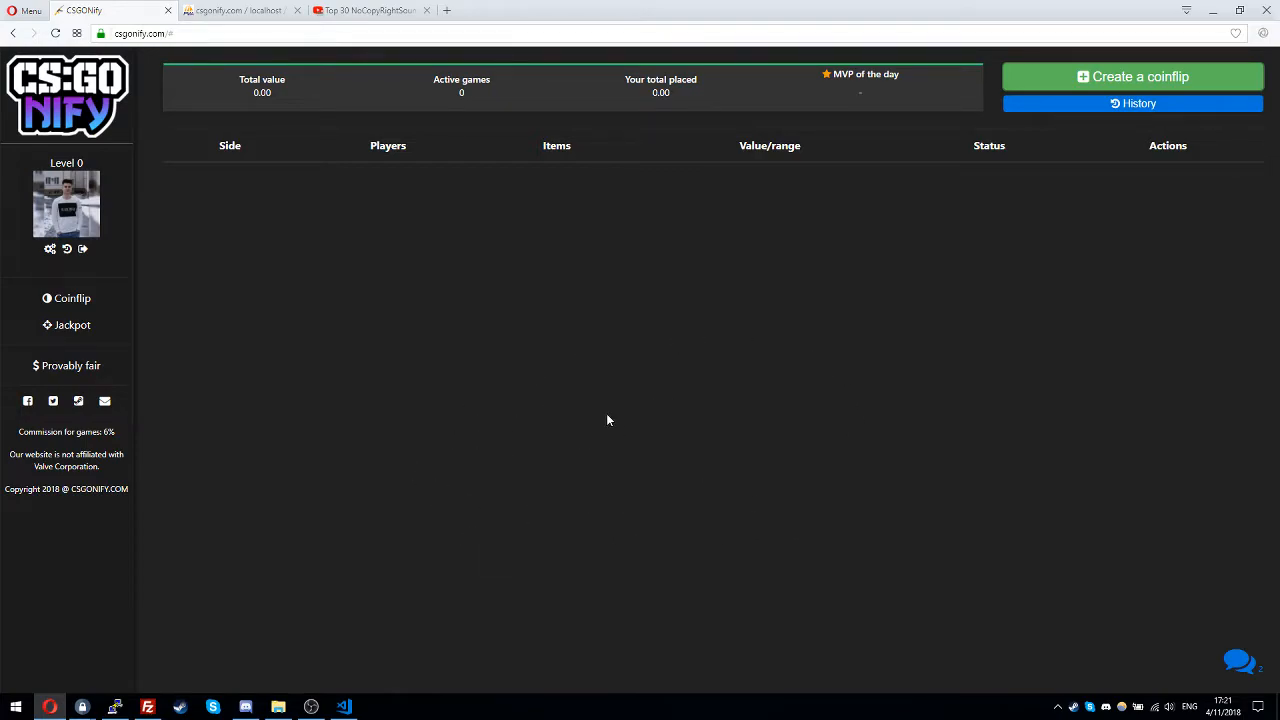
pyautogui.moveTo(577, 347)
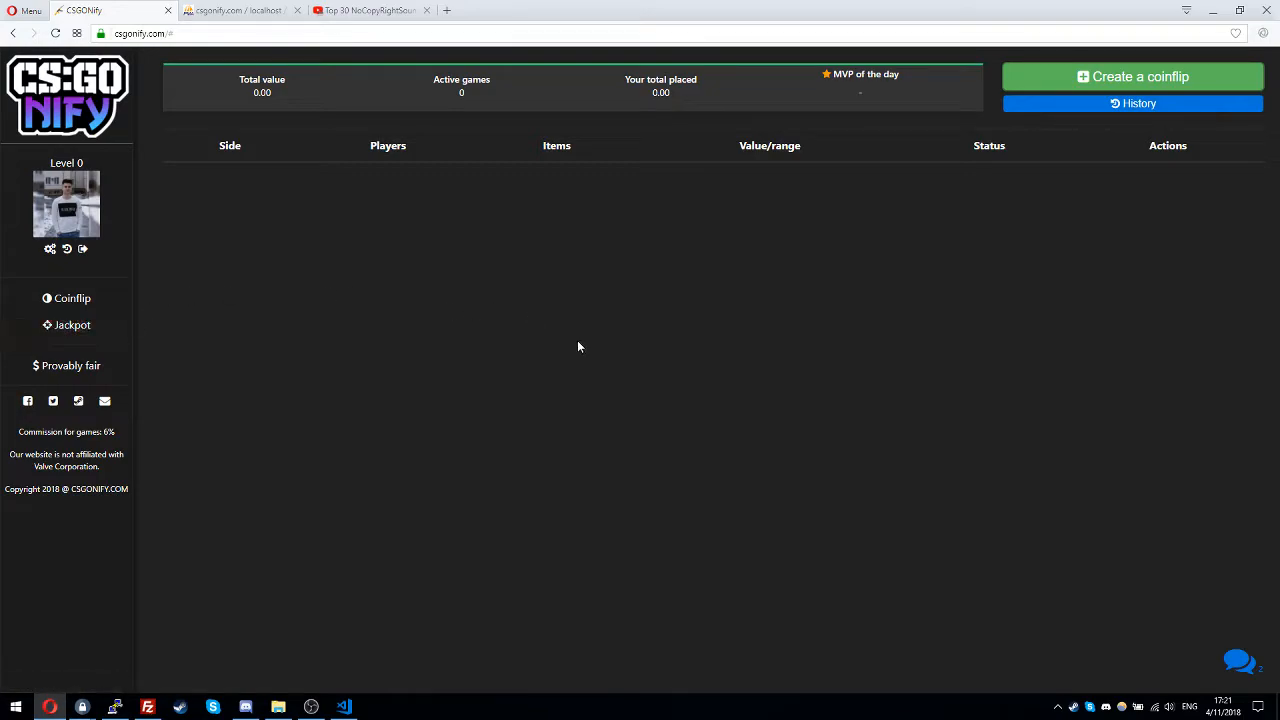
pyautogui.moveTo(1110, 78)
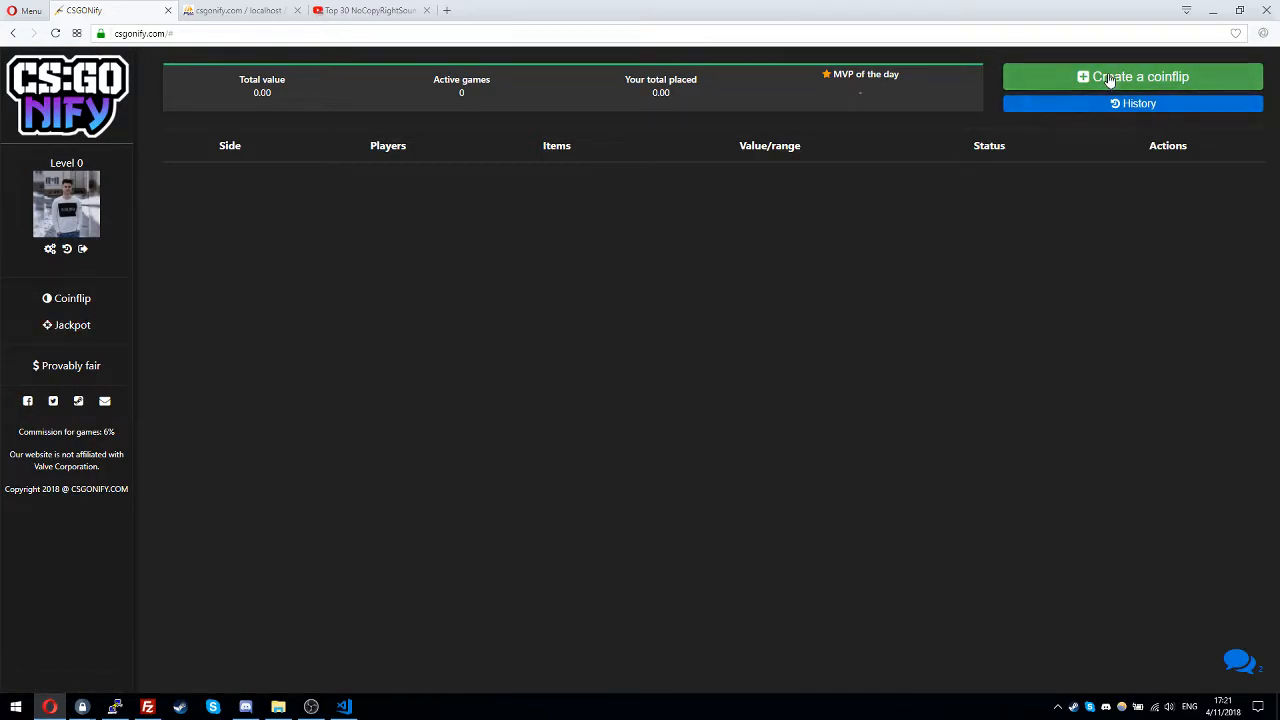
pyautogui.click(1132, 76)
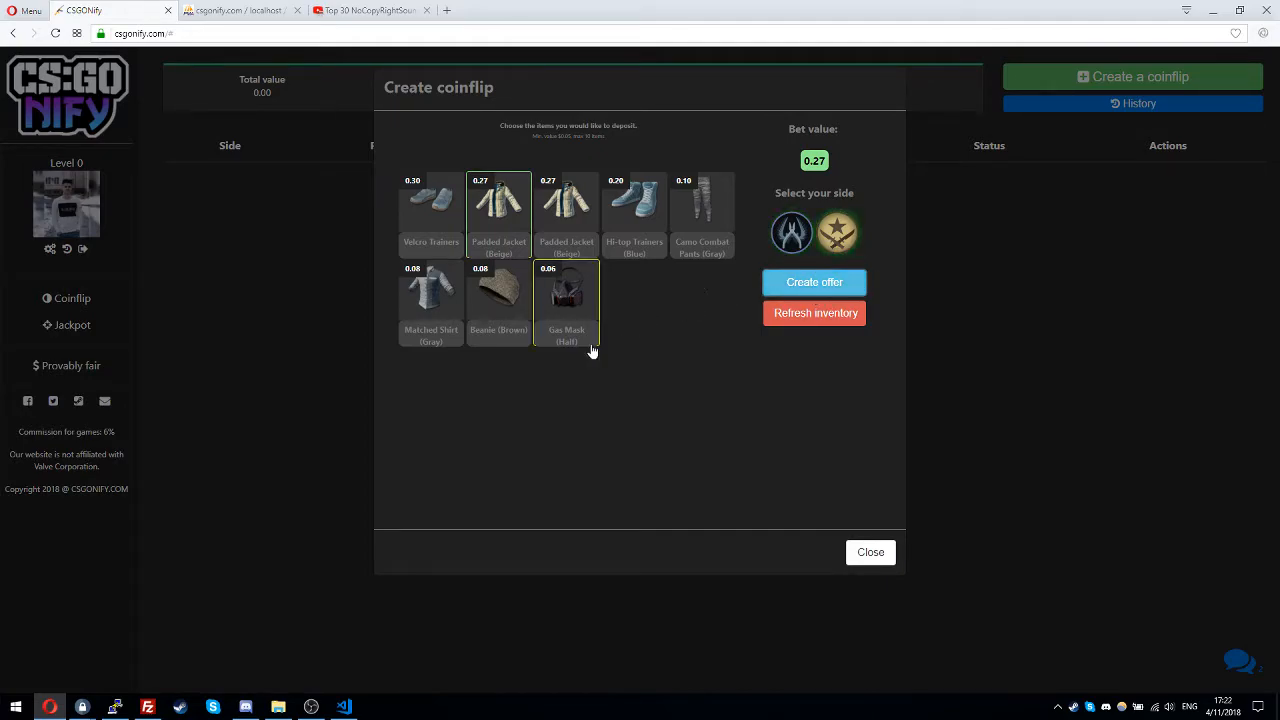
pyautogui.click(814, 282)
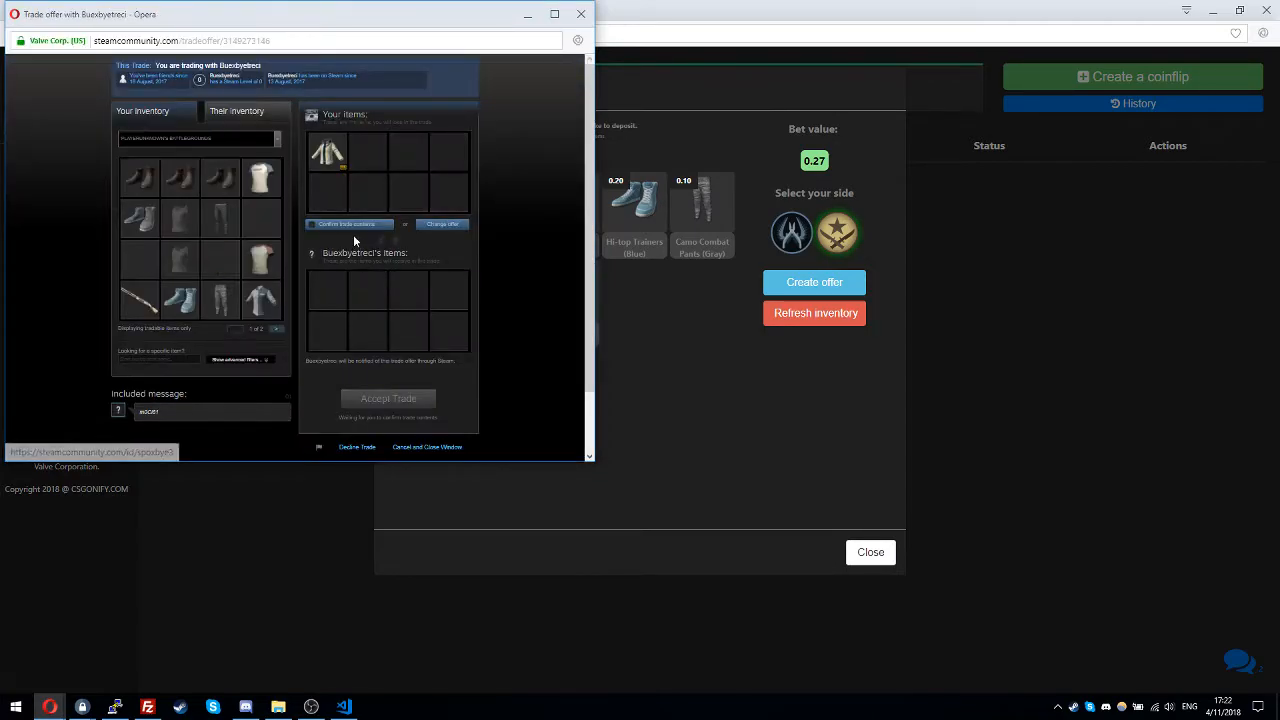
pyautogui.click(347, 223)
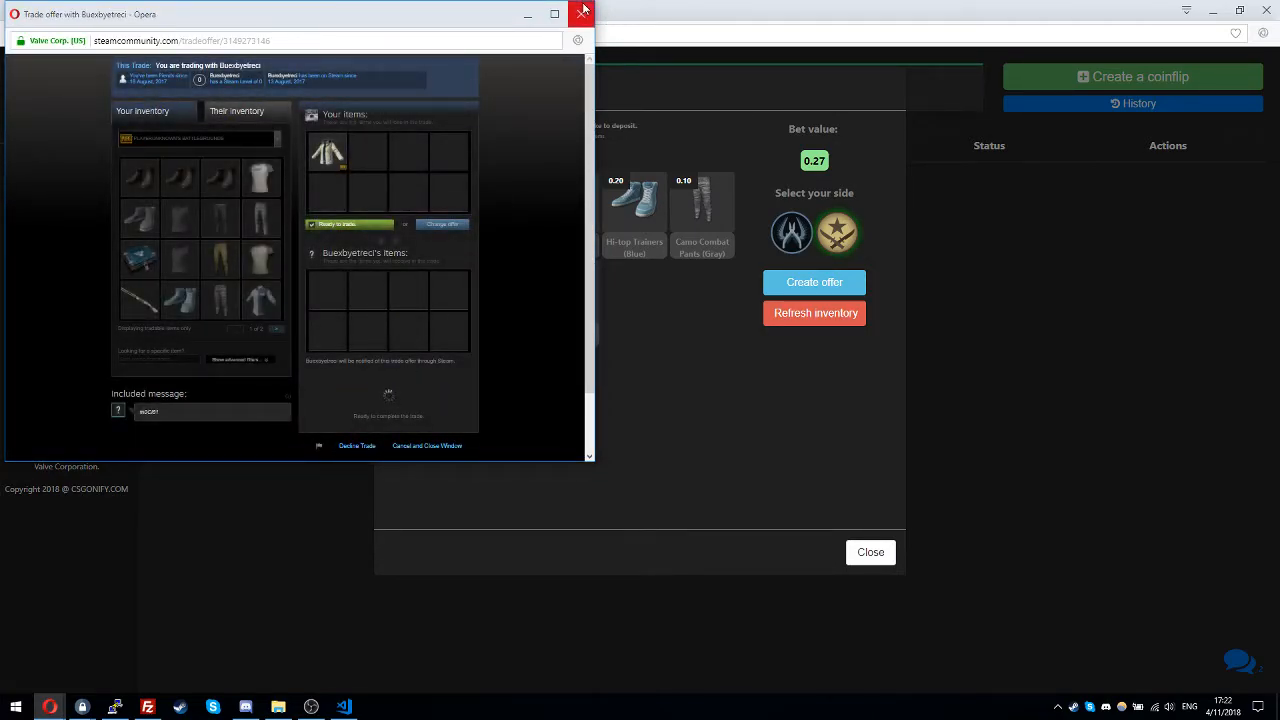
pyautogui.click(583, 12)
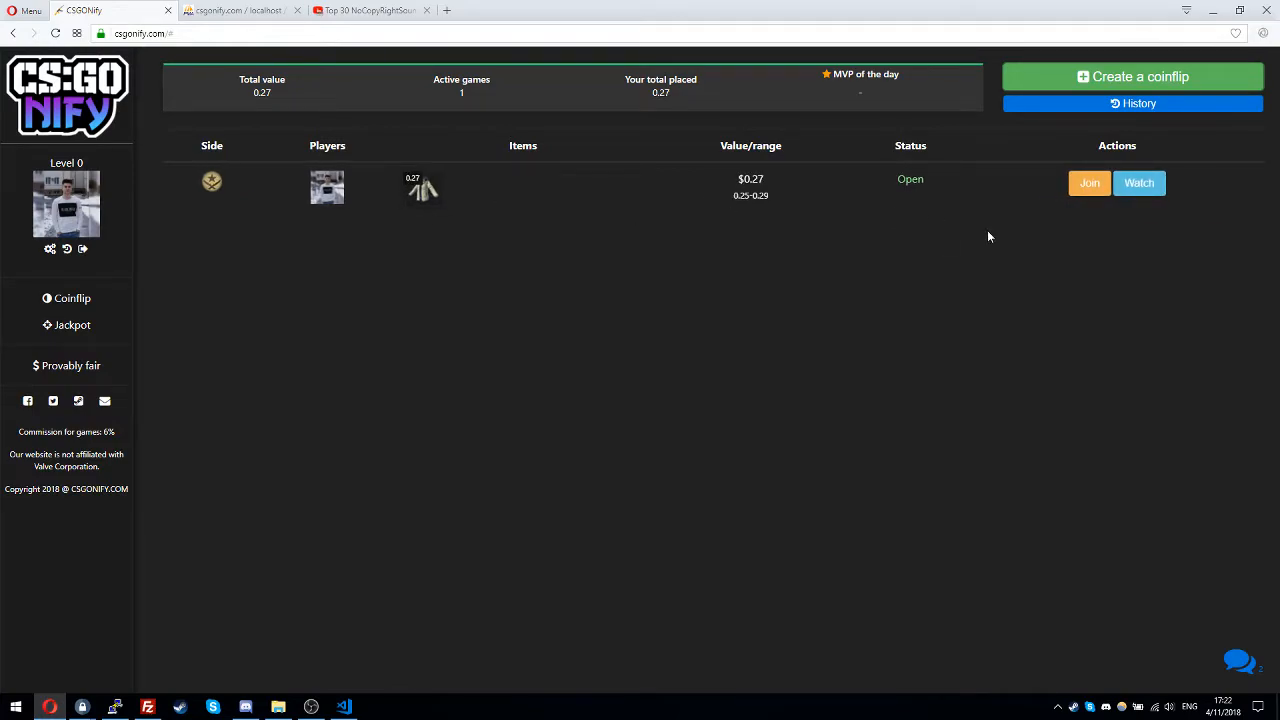
pyautogui.moveTo(1139, 183)
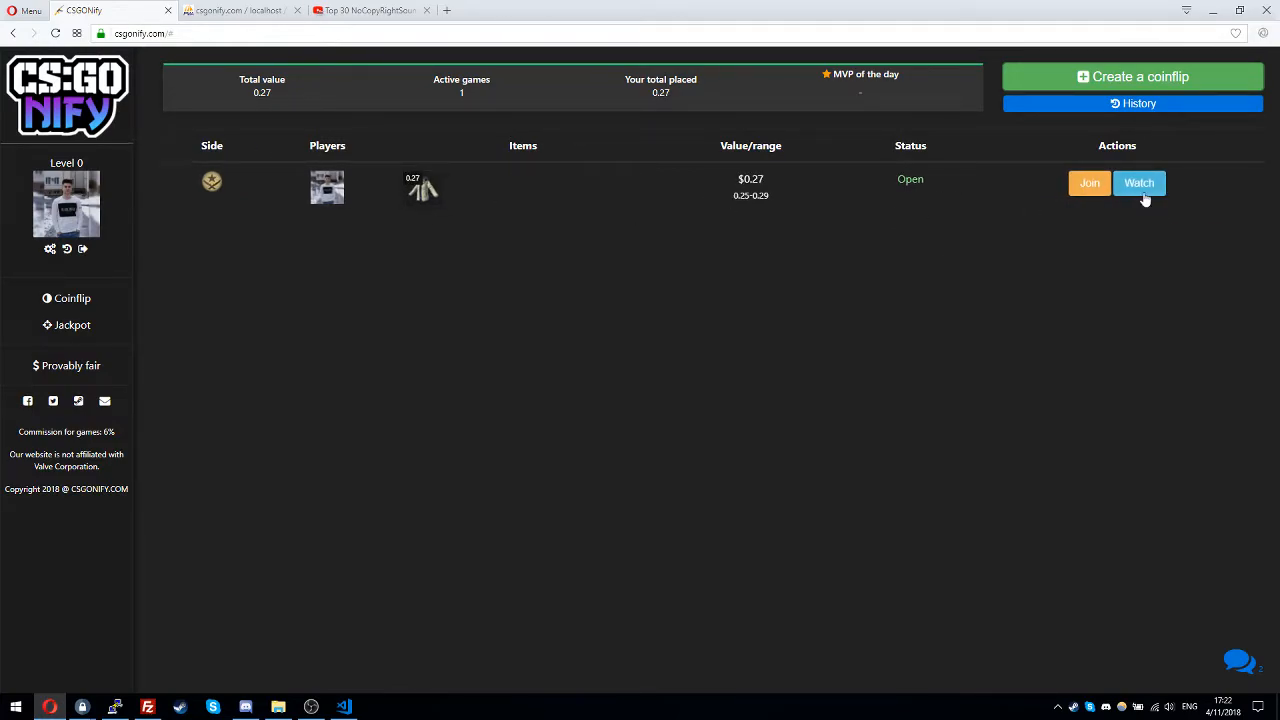
pyautogui.click(1139, 183)
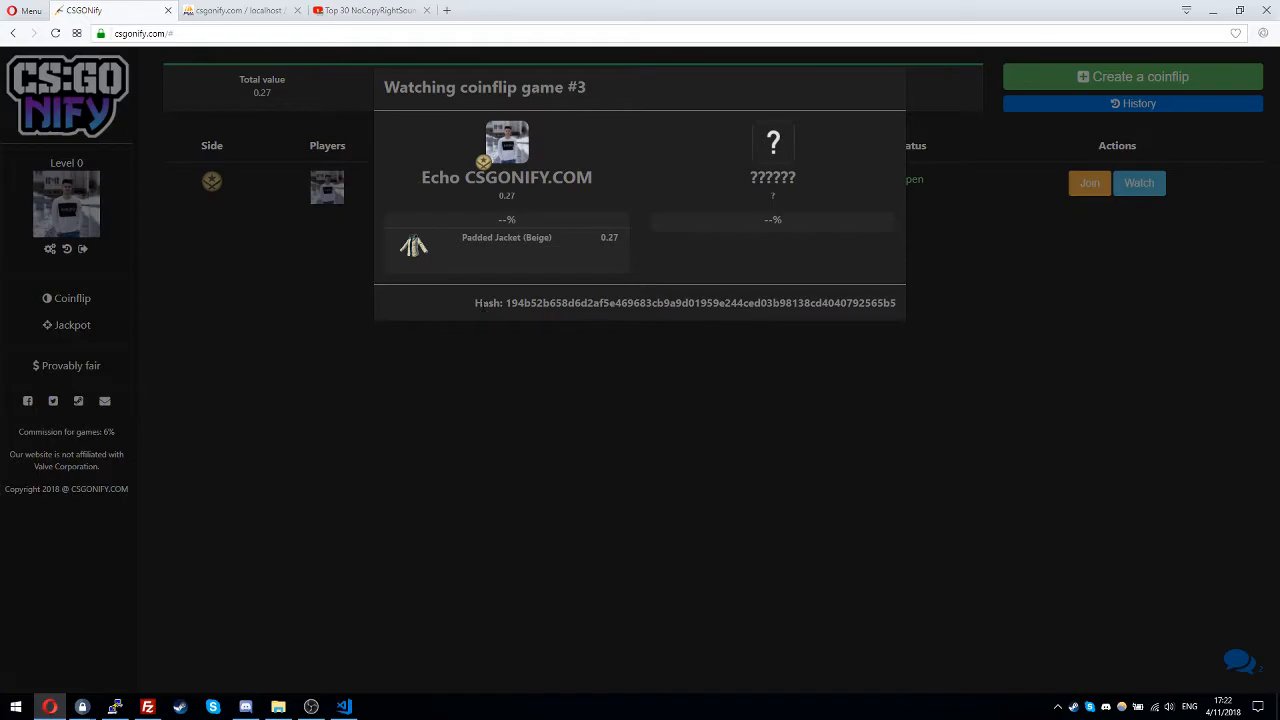
pyautogui.moveTo(590, 400)
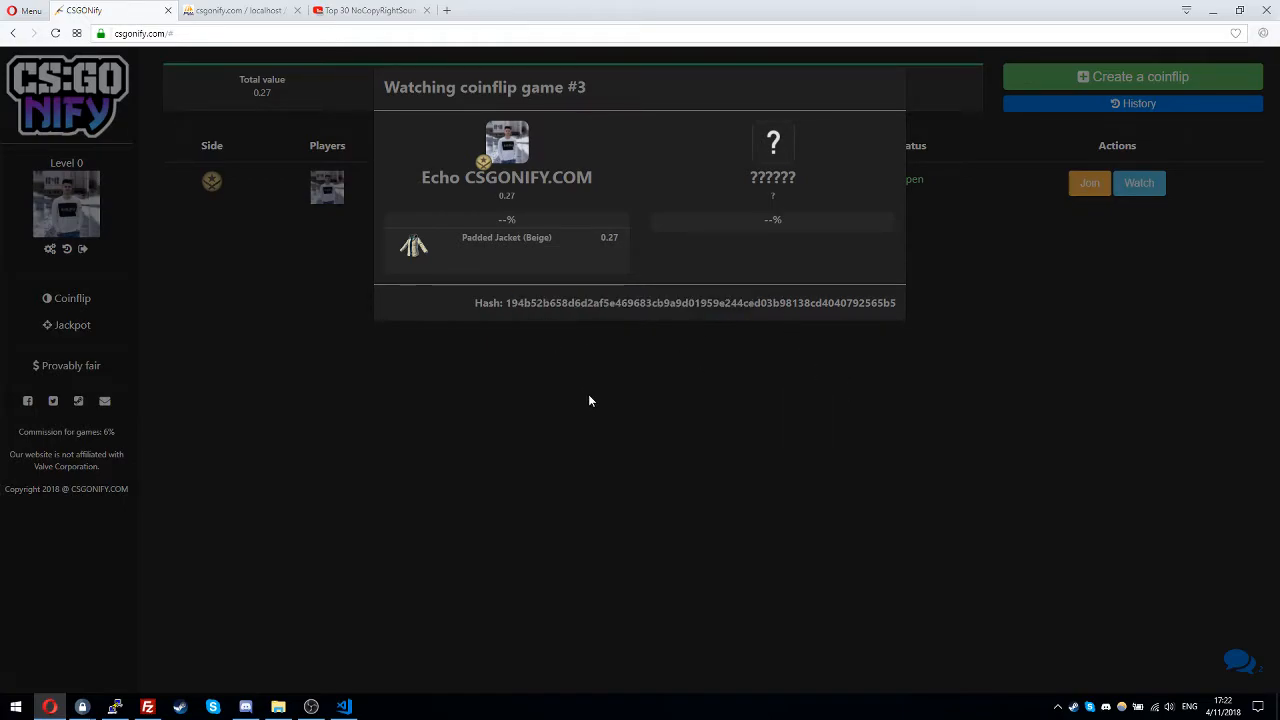
pyautogui.moveTo(618, 405)
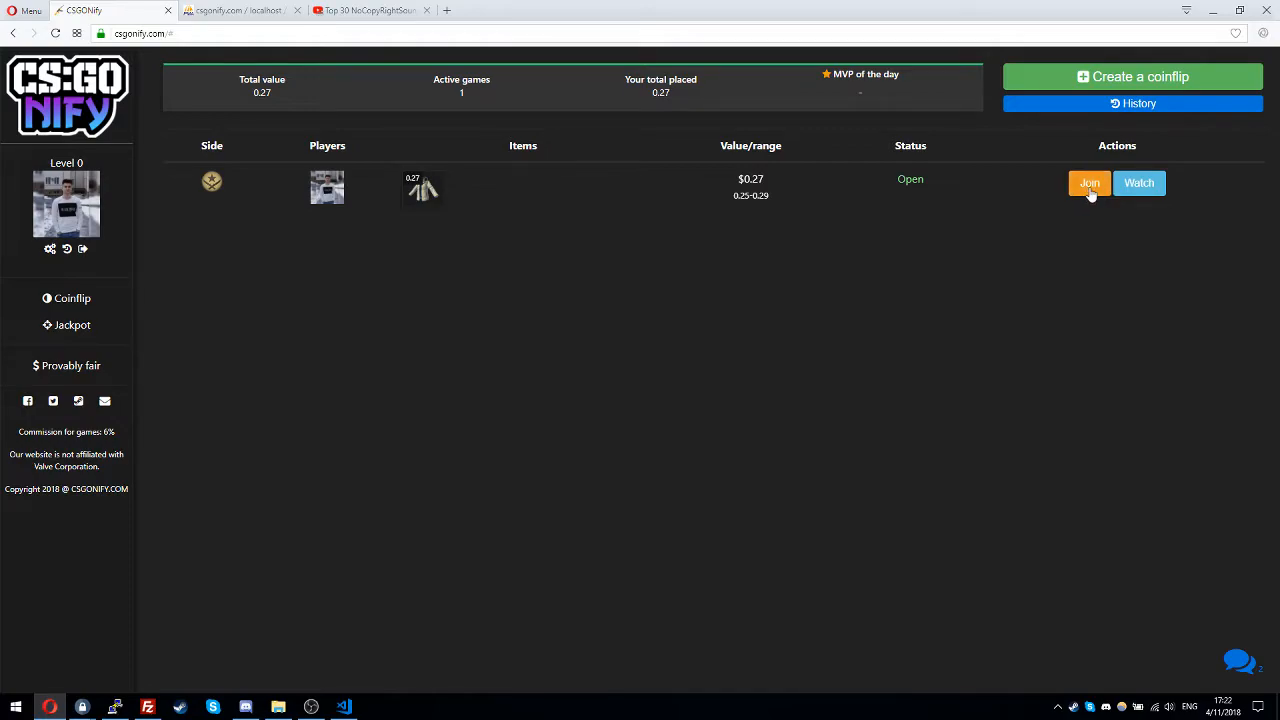
# Join coinflip #3 with a beige Padded Jacket, confirming the 0.27 gift trade in Steam.
pyautogui.click(1089, 183)
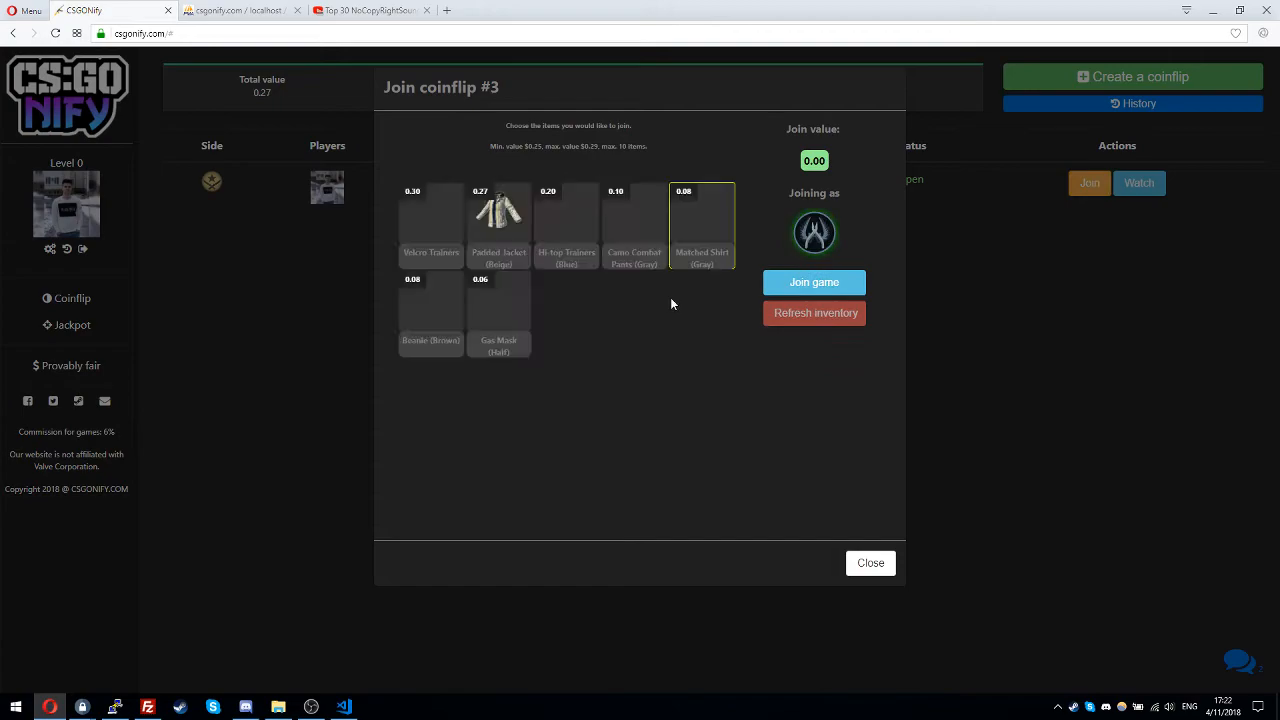
pyautogui.click(869, 562)
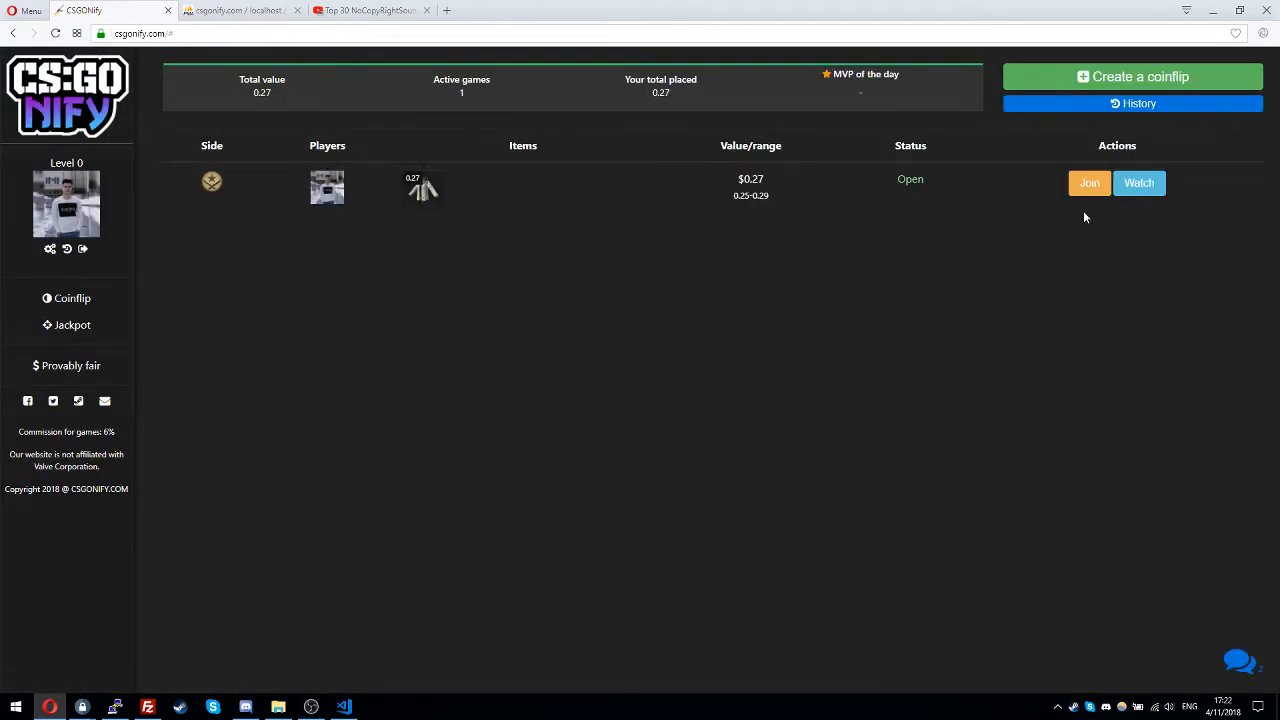
pyautogui.click(1089, 183)
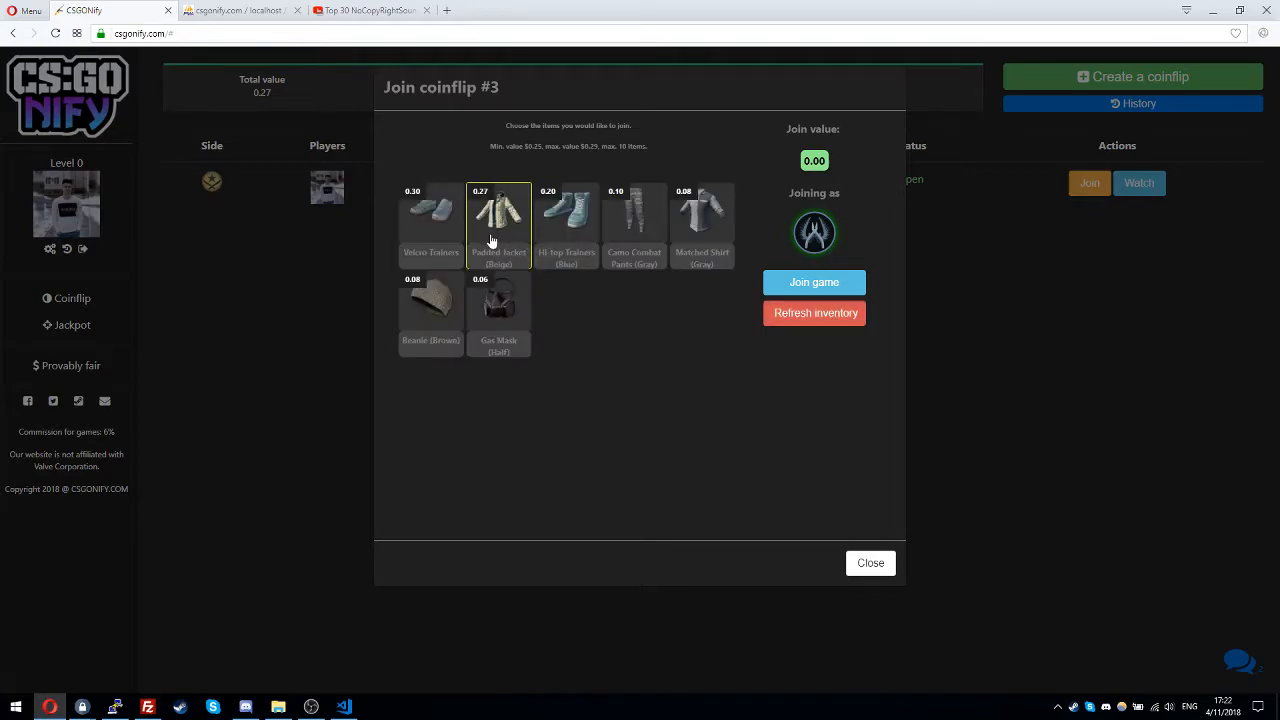
pyautogui.moveTo(503, 197)
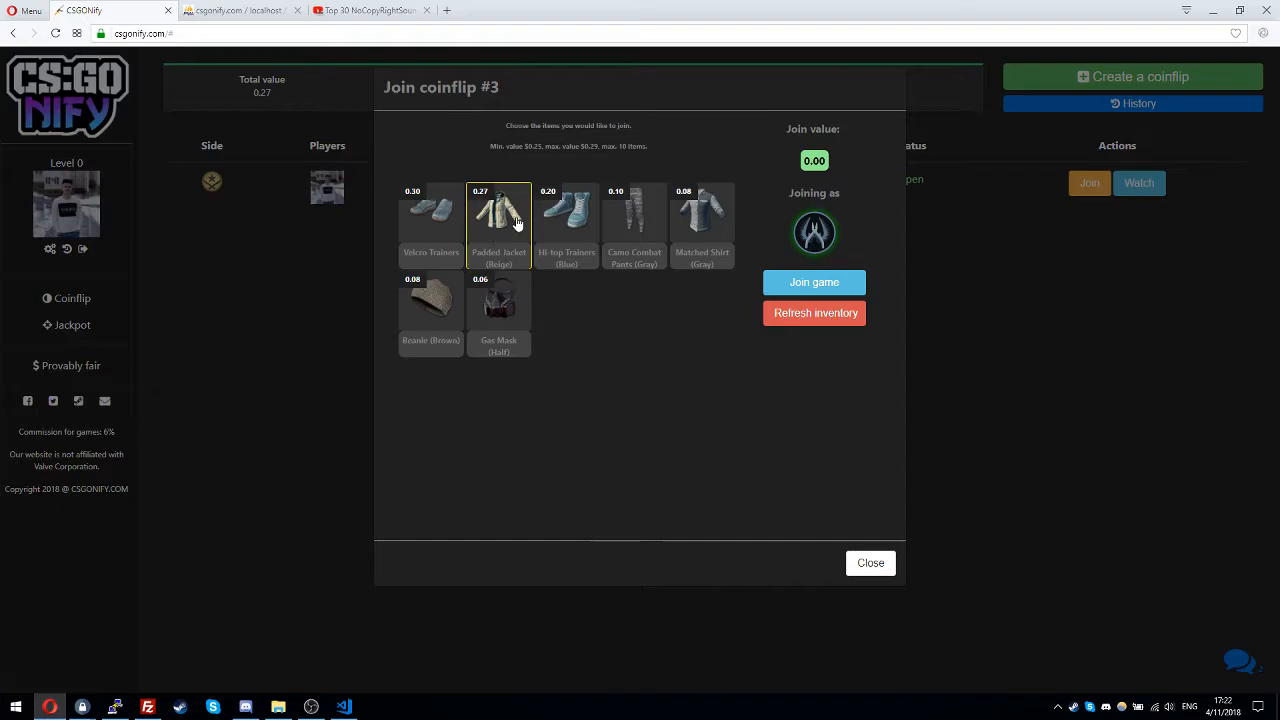
pyautogui.moveTo(510, 235)
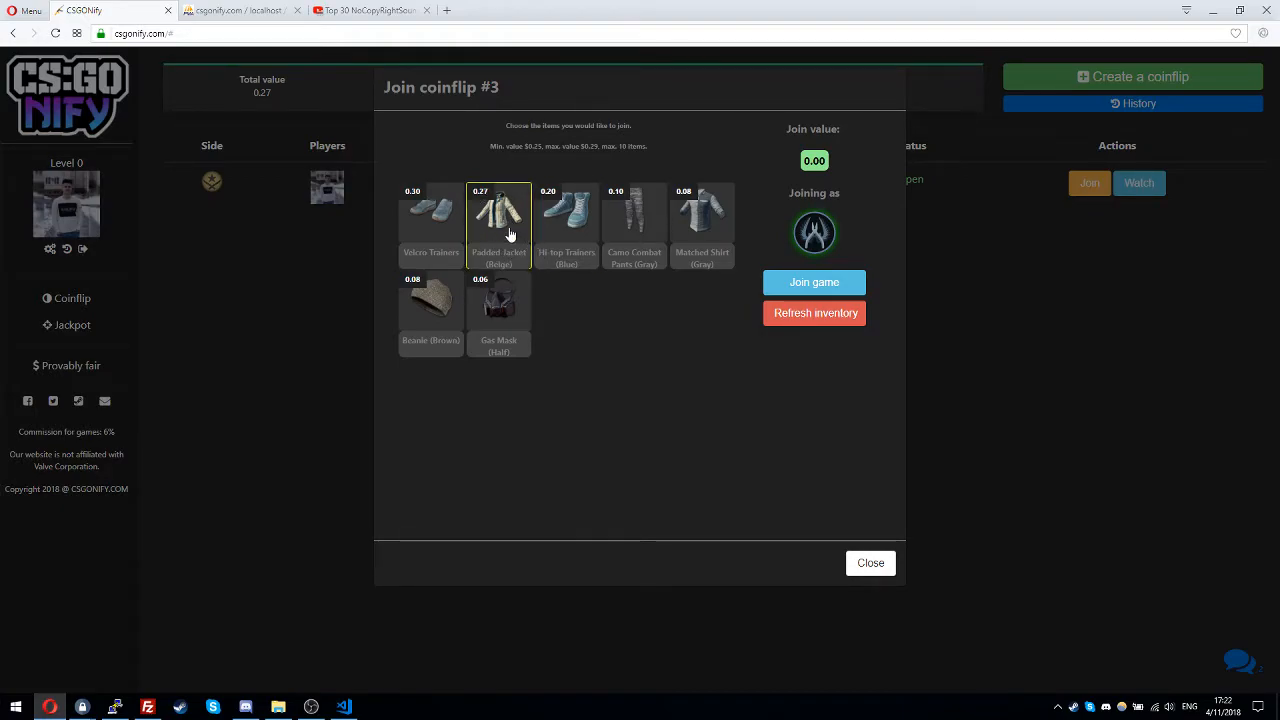
pyautogui.click(498, 220)
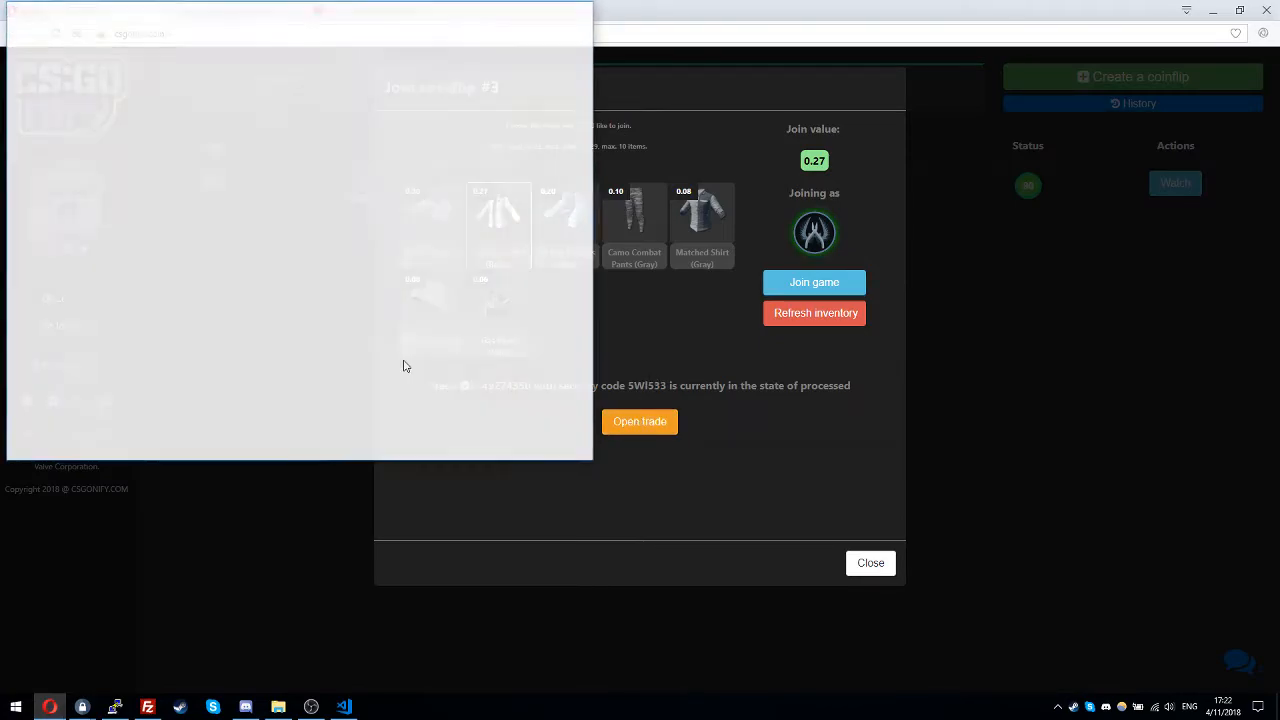
pyautogui.click(639, 421)
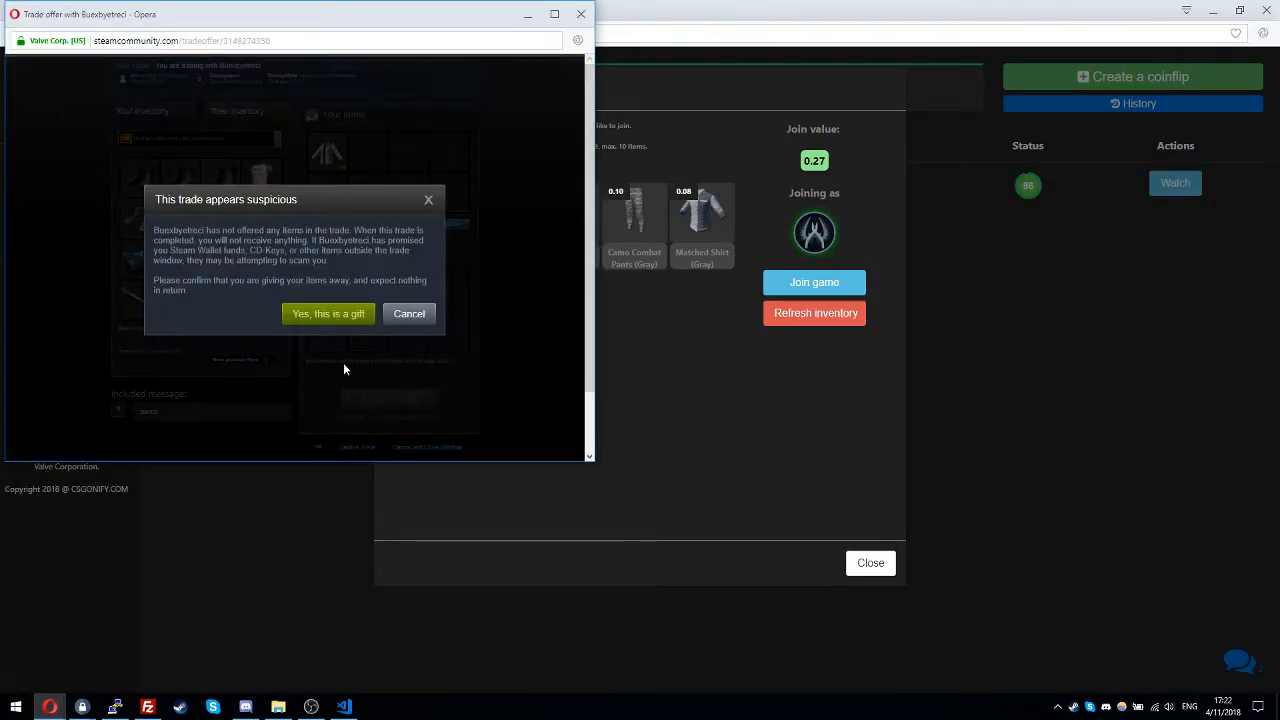
pyautogui.click(328, 313)
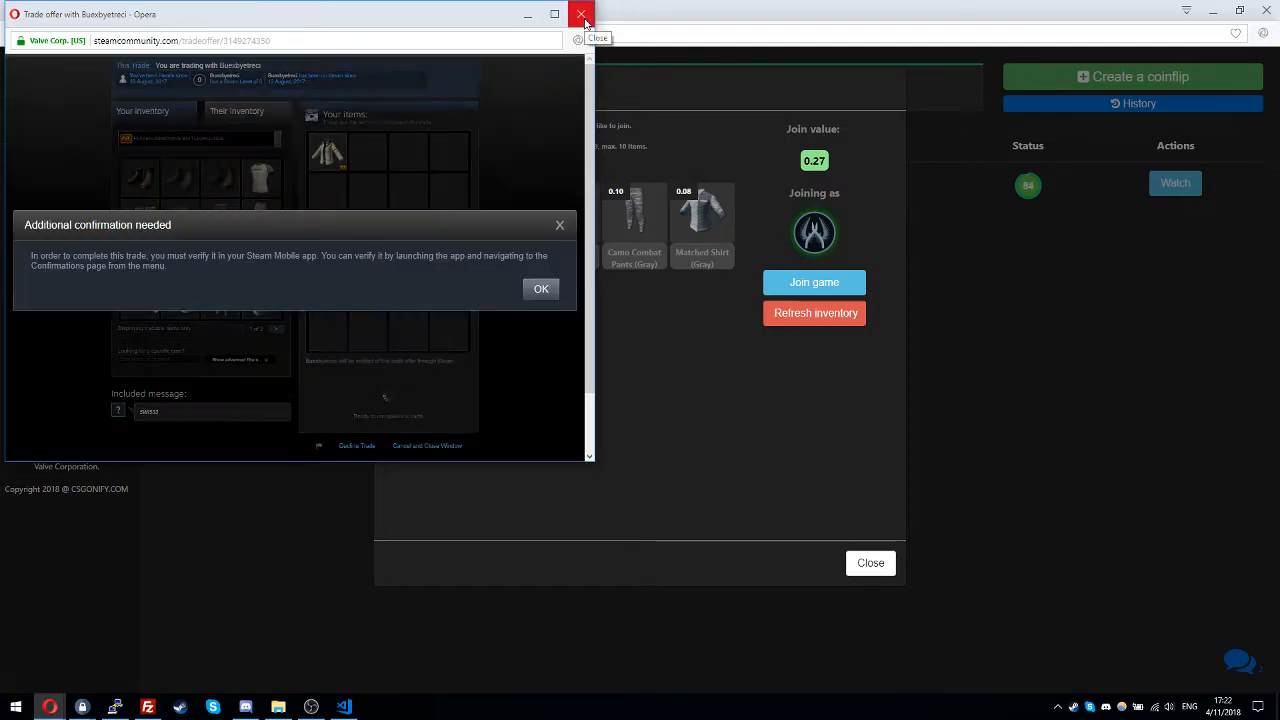
pyautogui.click(582, 14)
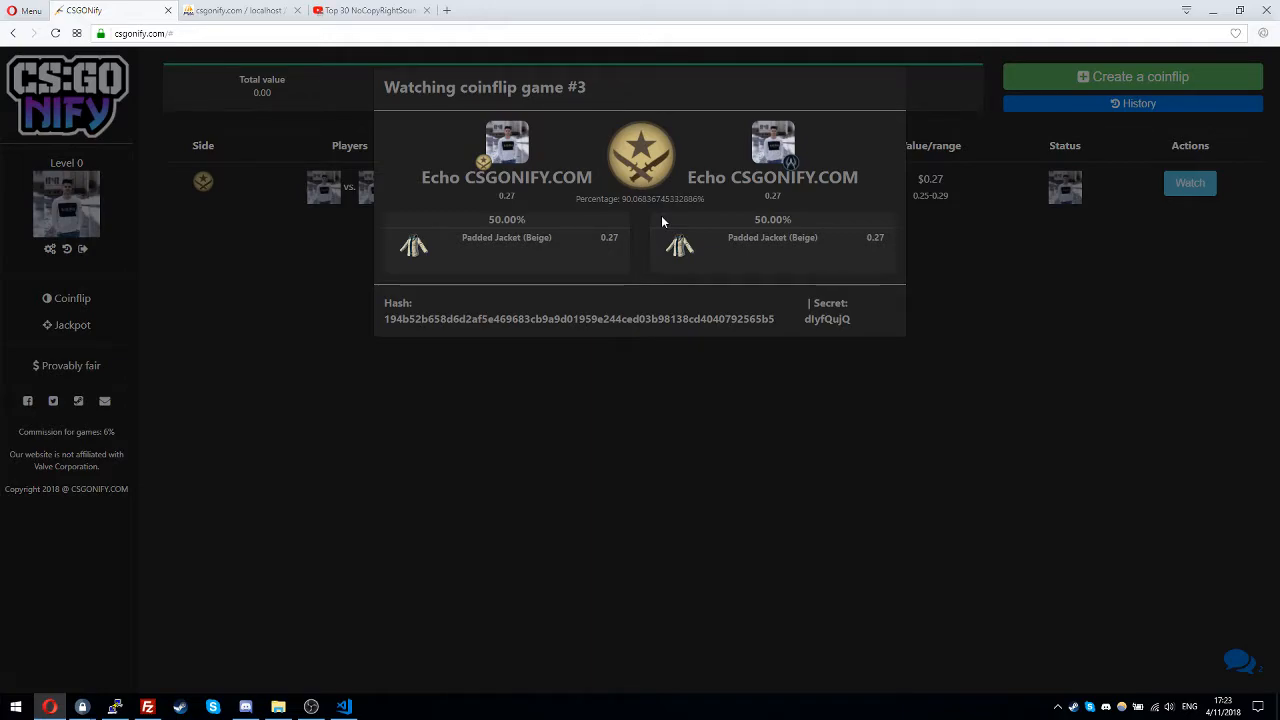
pyautogui.moveTo(630, 227)
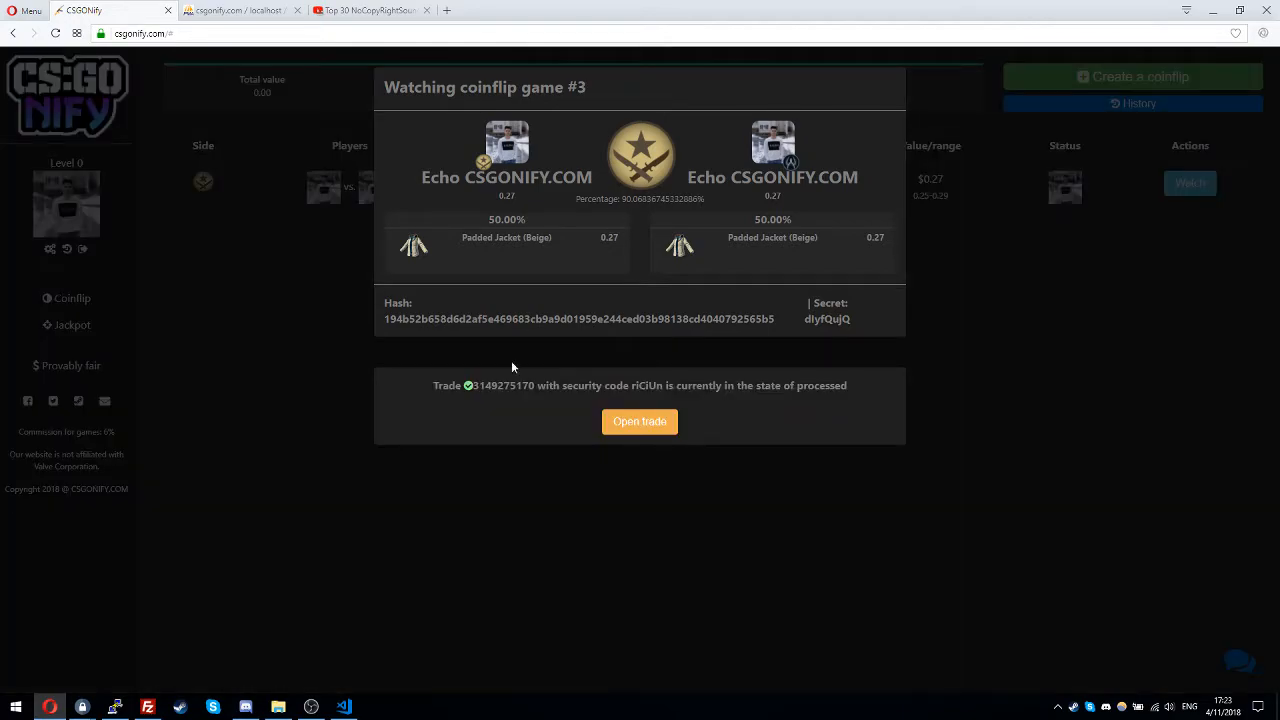
pyautogui.click(639, 421)
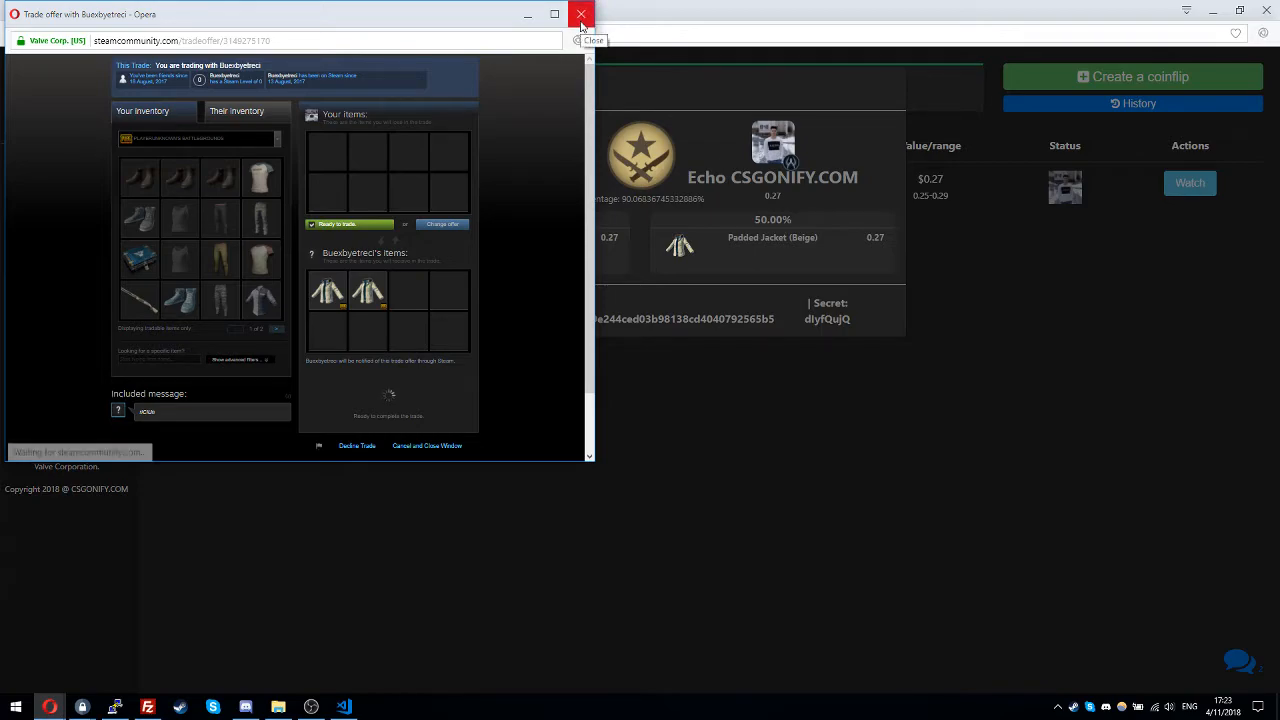
pyautogui.click(581, 13)
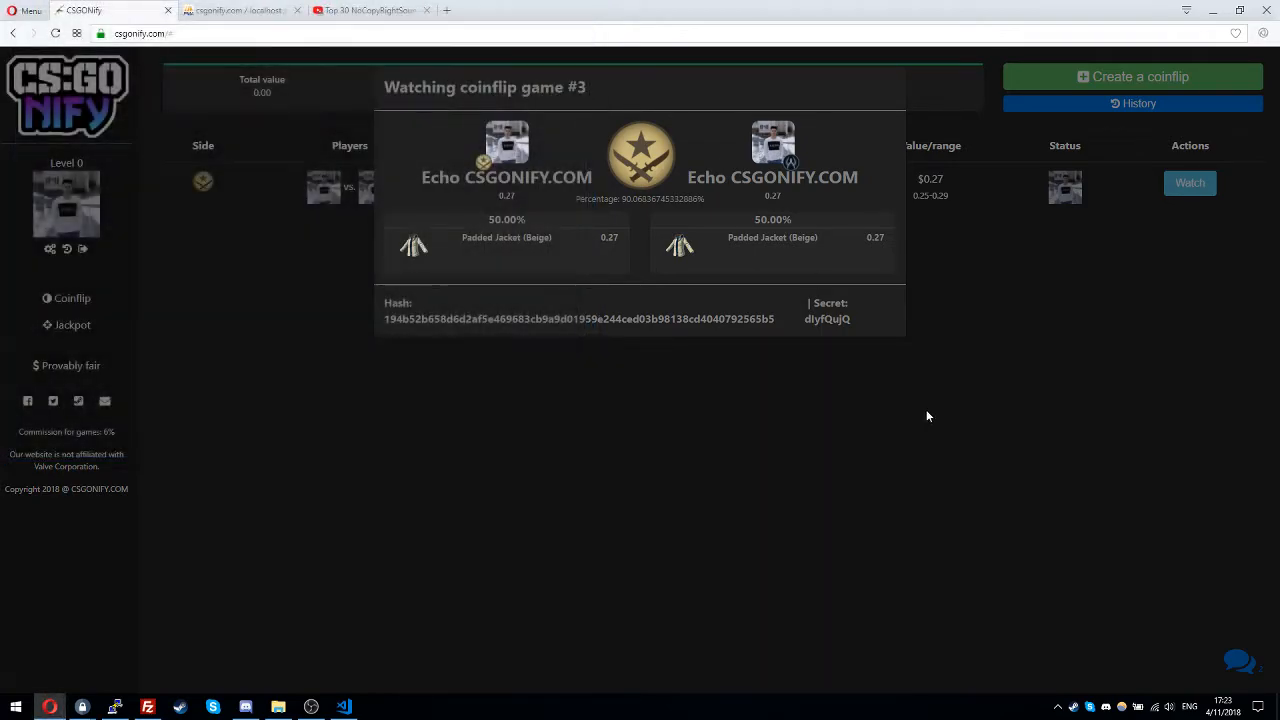
pyautogui.click(1140, 76)
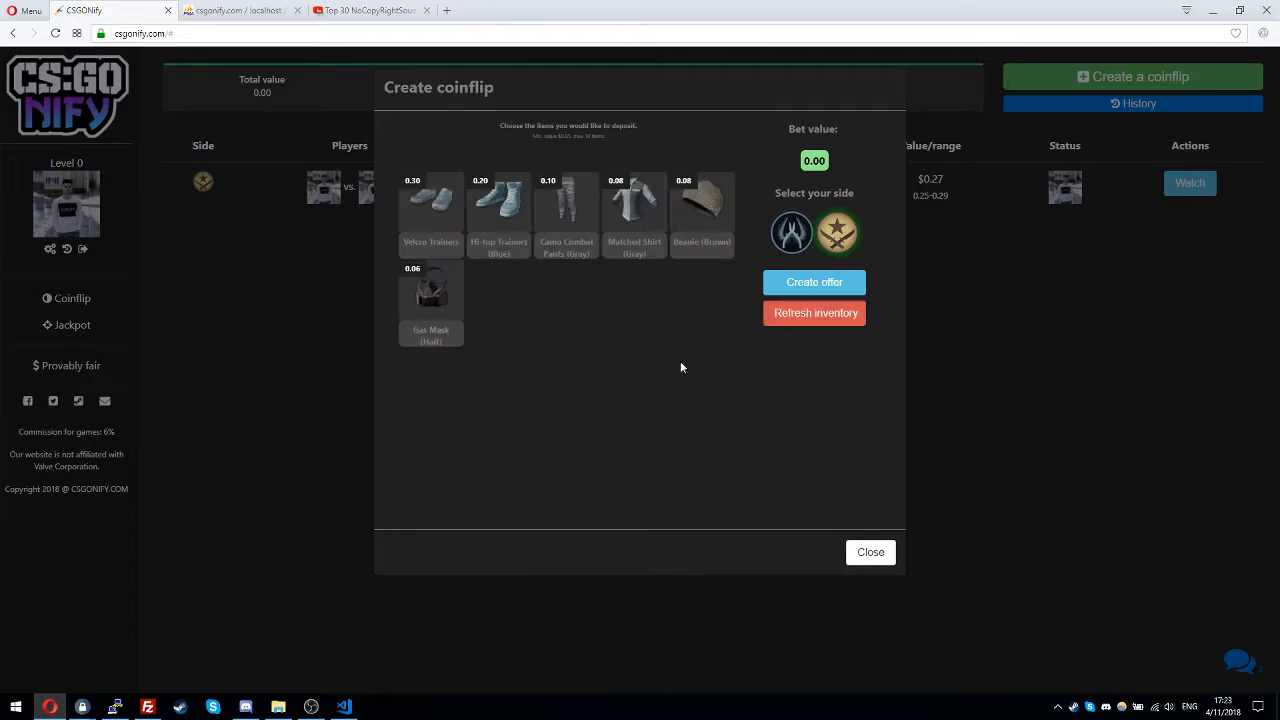
# Deposit Velcro Trainers and blue Hi-top Trainers ($0.50) into the jackpot and confirm the trade.
pyautogui.click(869, 552)
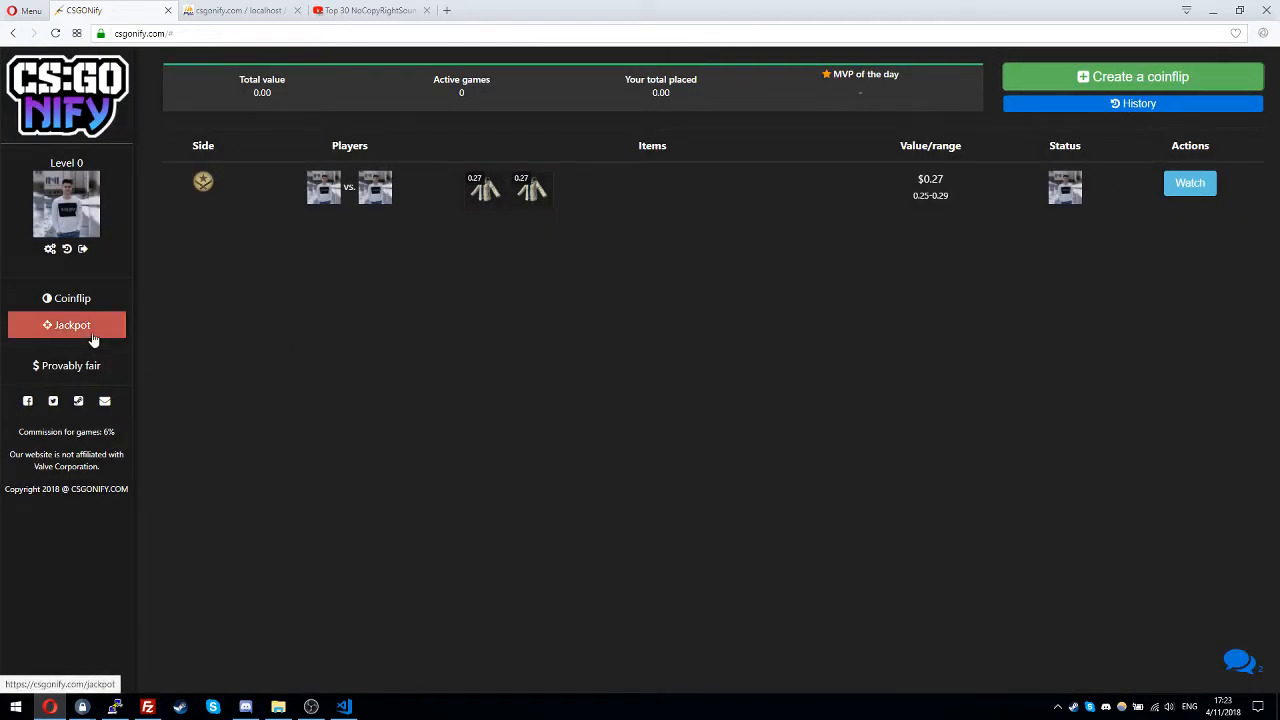
pyautogui.click(72, 325)
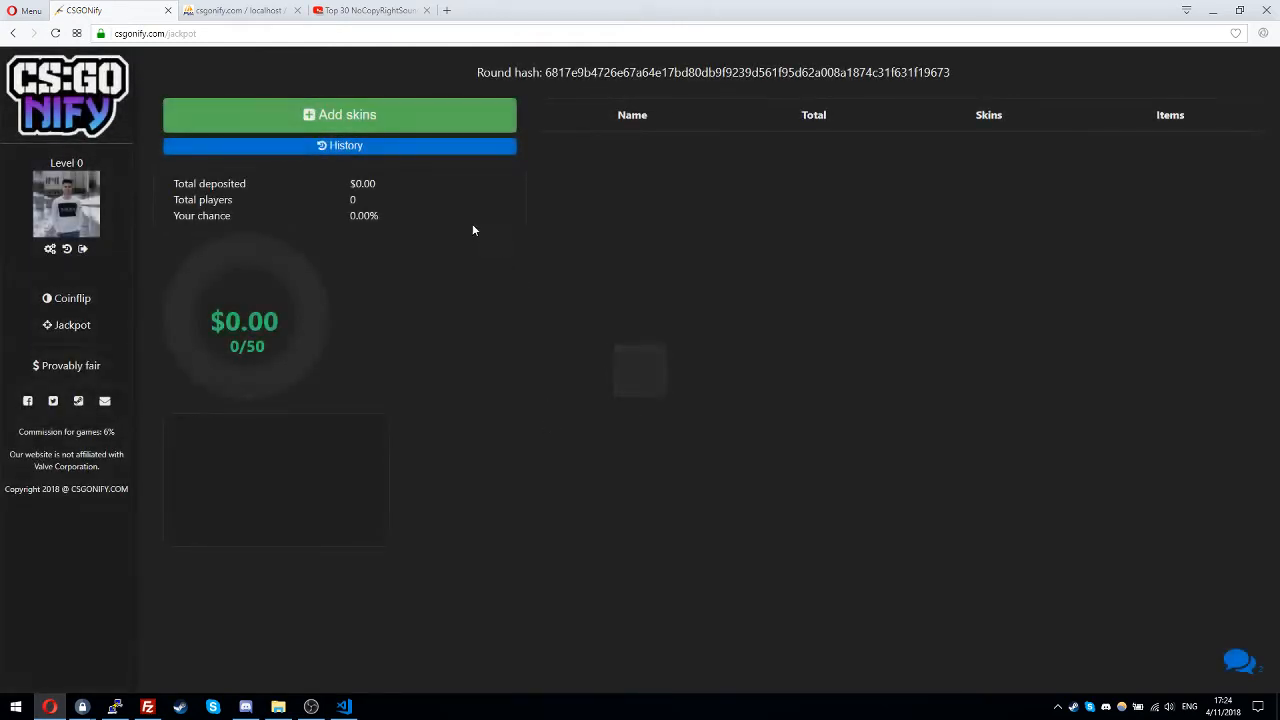
pyautogui.click(339, 114)
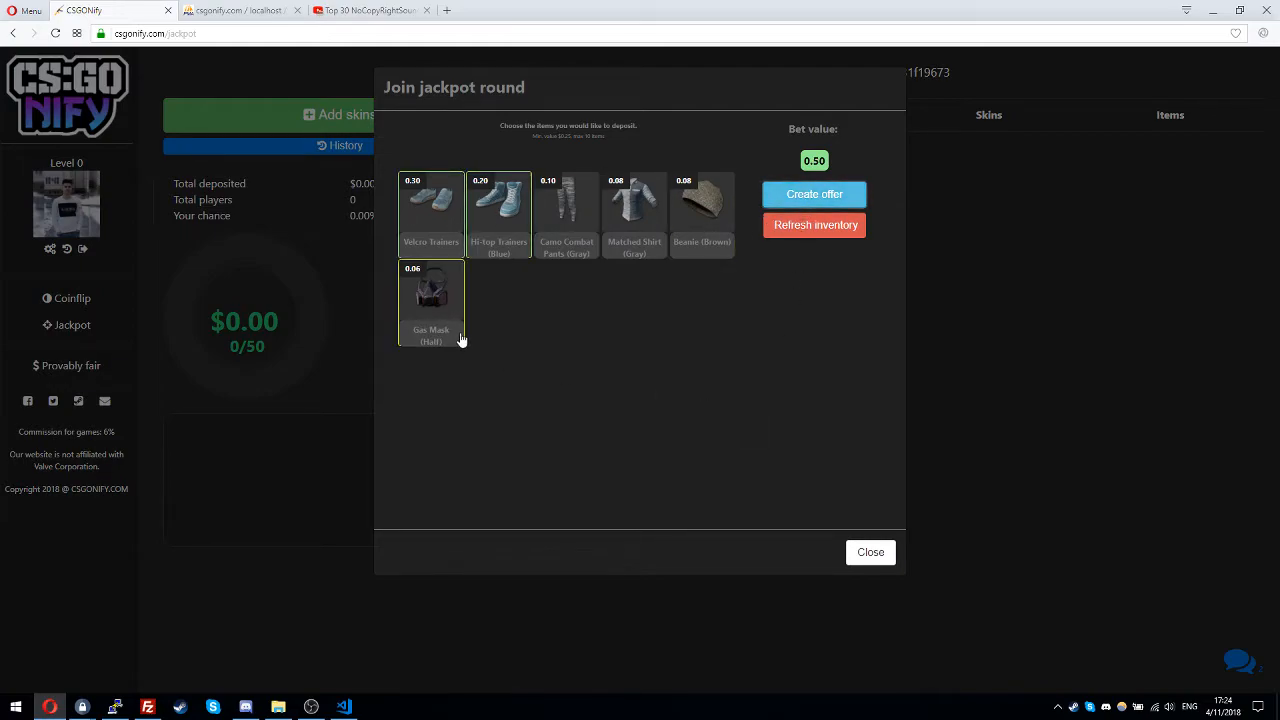
pyautogui.click(814, 194)
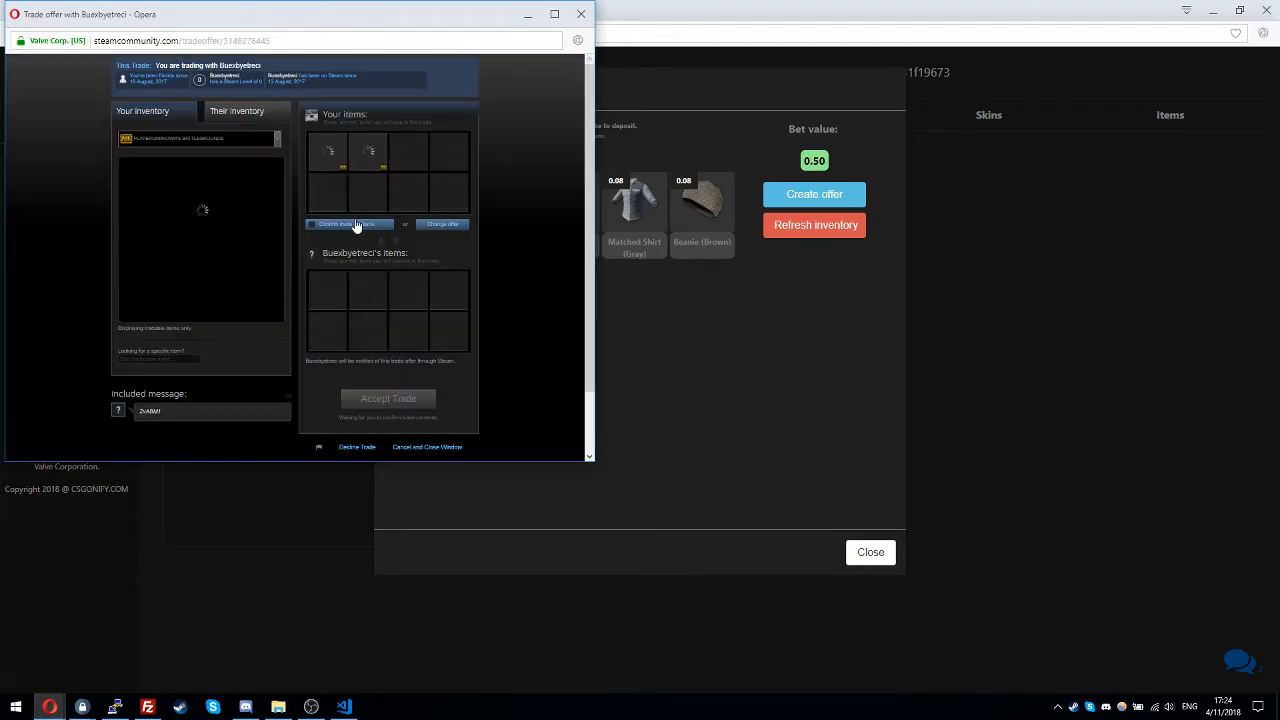
pyautogui.click(348, 223)
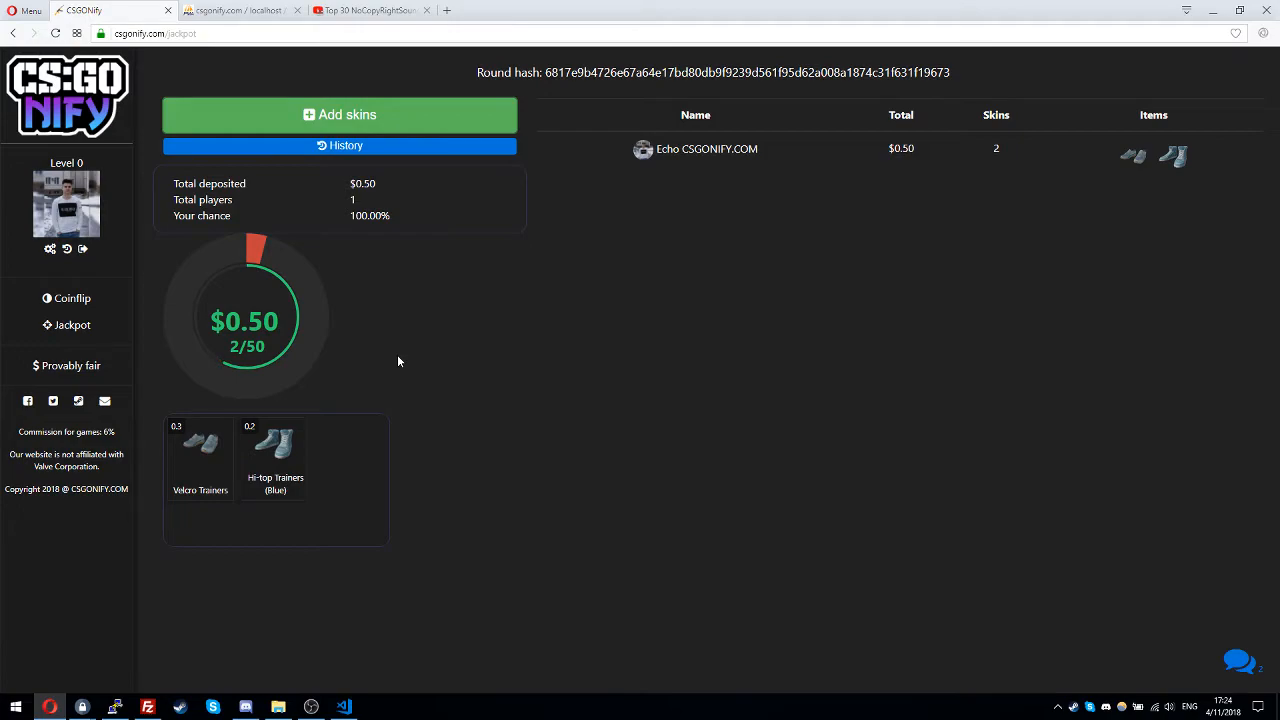
pyautogui.moveTo(270, 467)
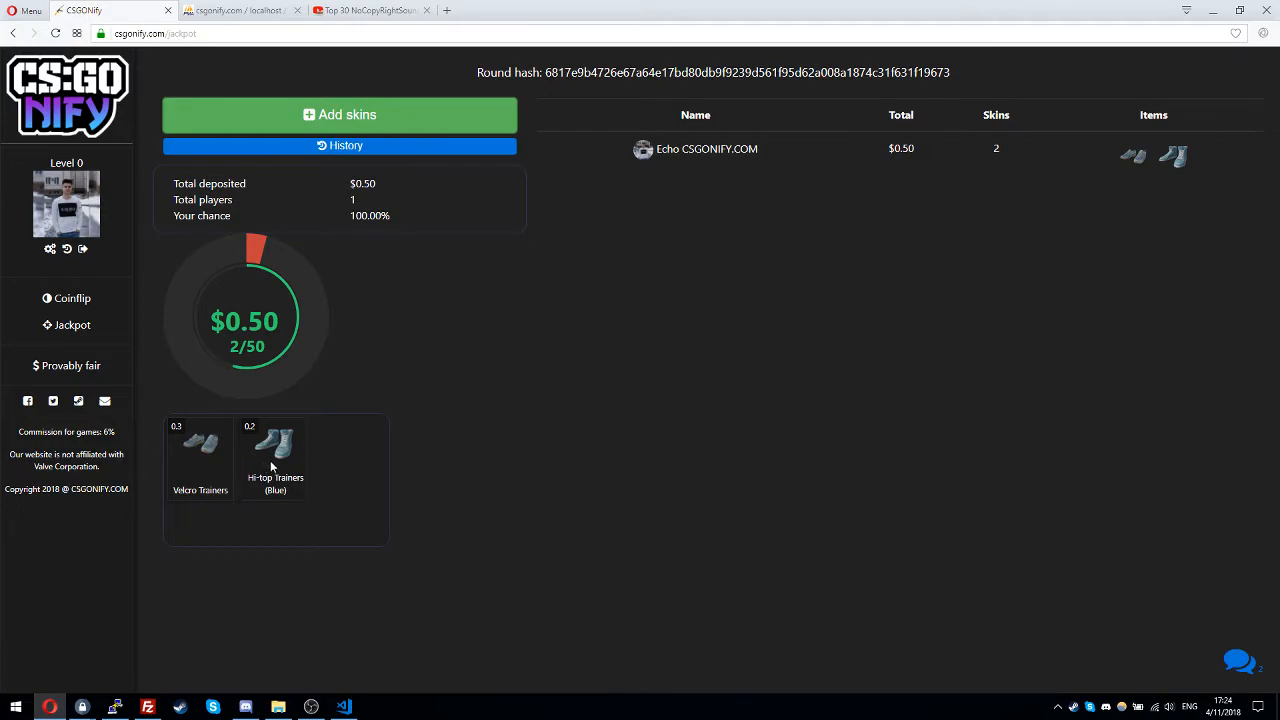
pyautogui.moveTo(1121, 207)
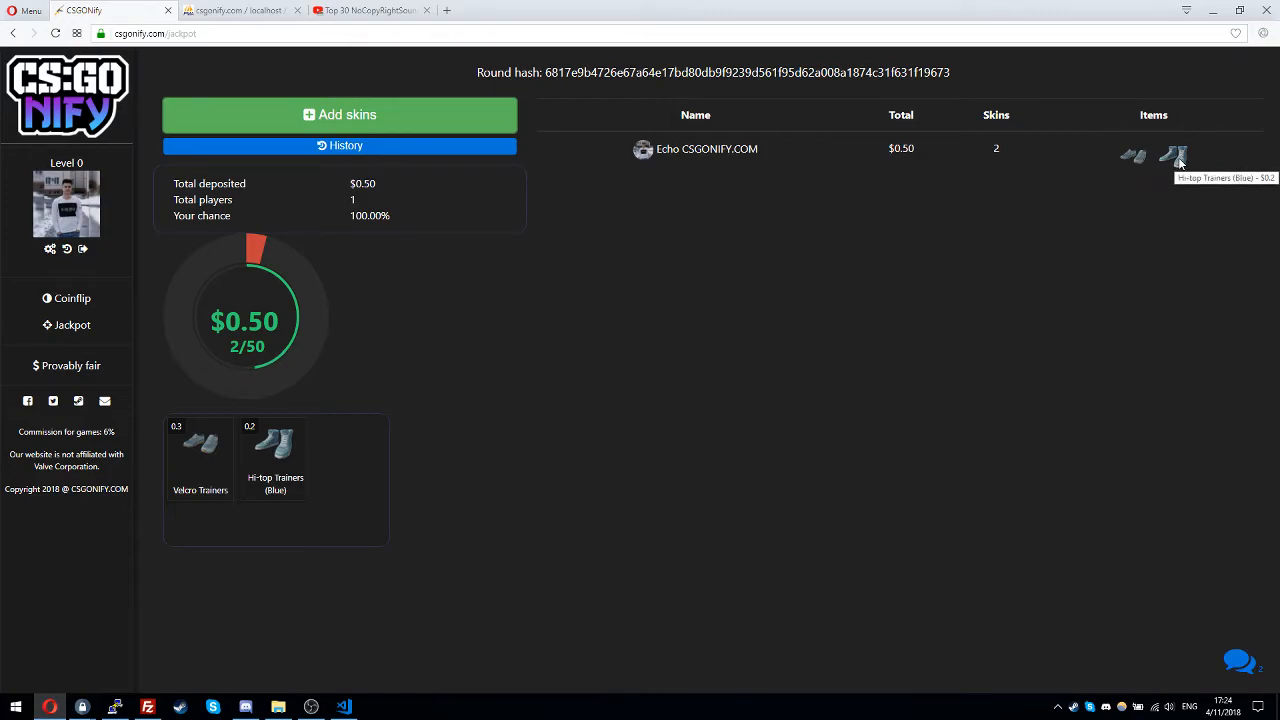
pyautogui.moveTo(517, 267)
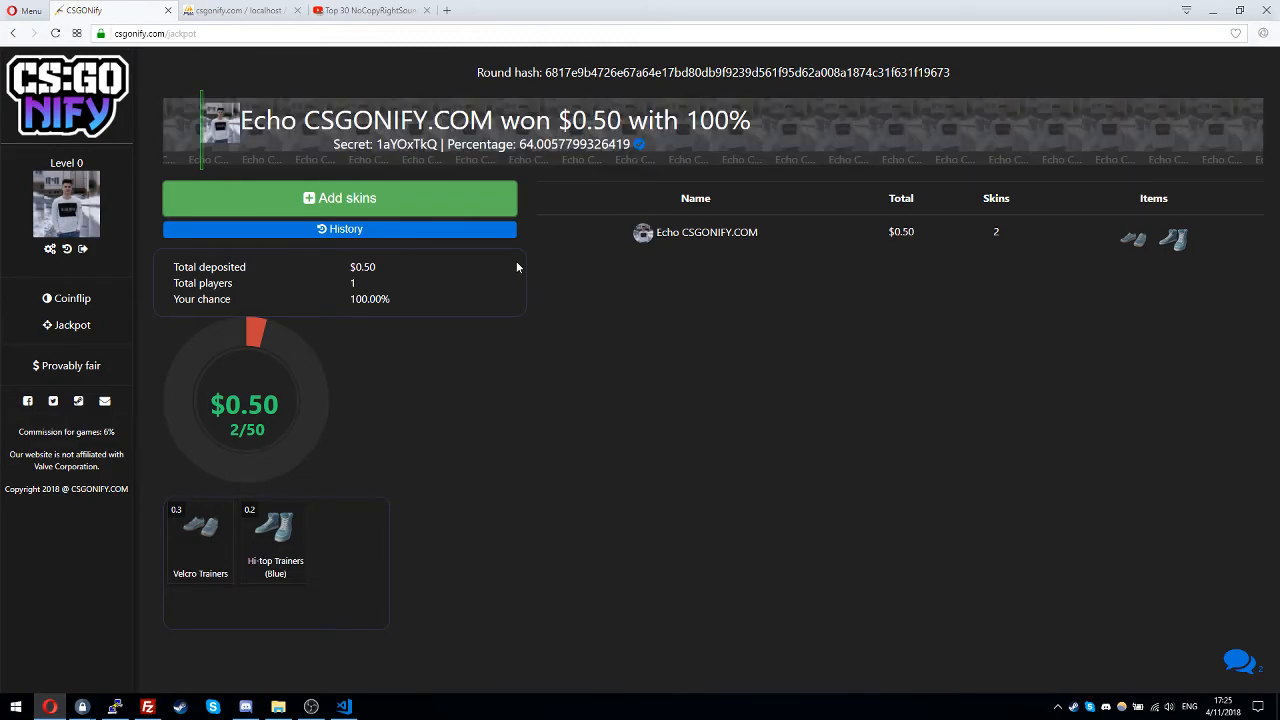
pyautogui.moveTo(640, 150)
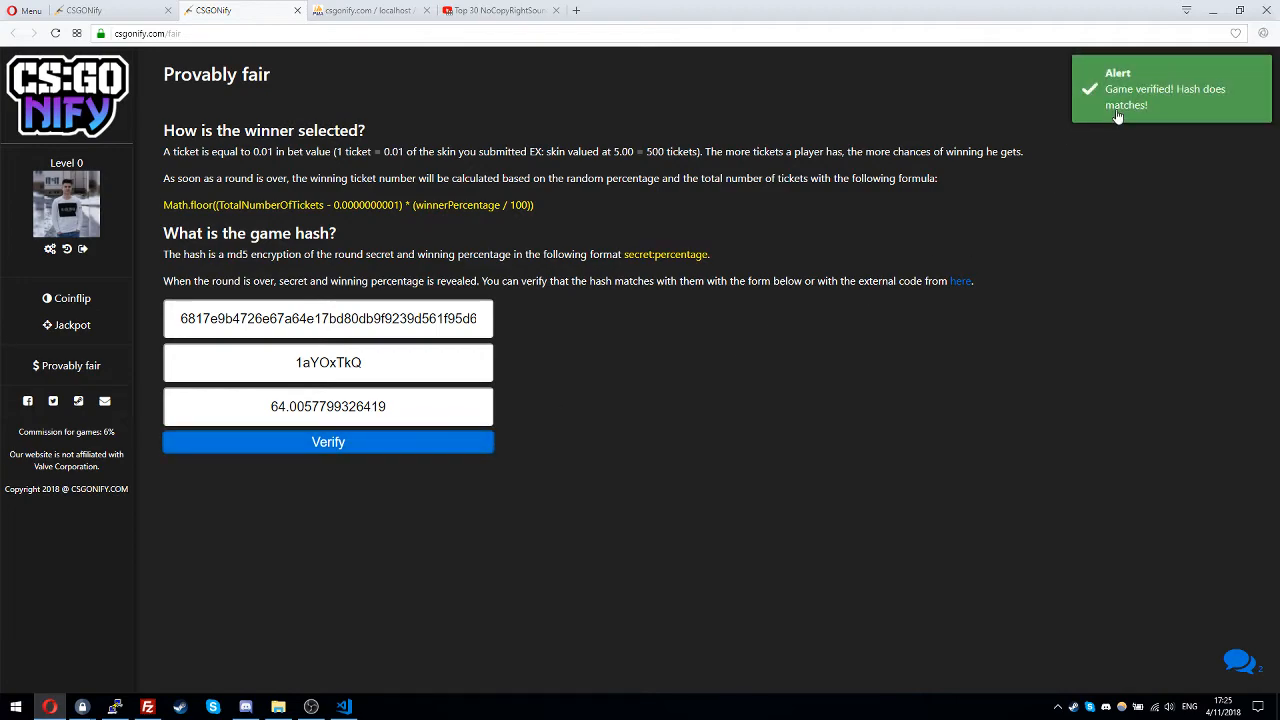
pyautogui.moveTo(95, 275)
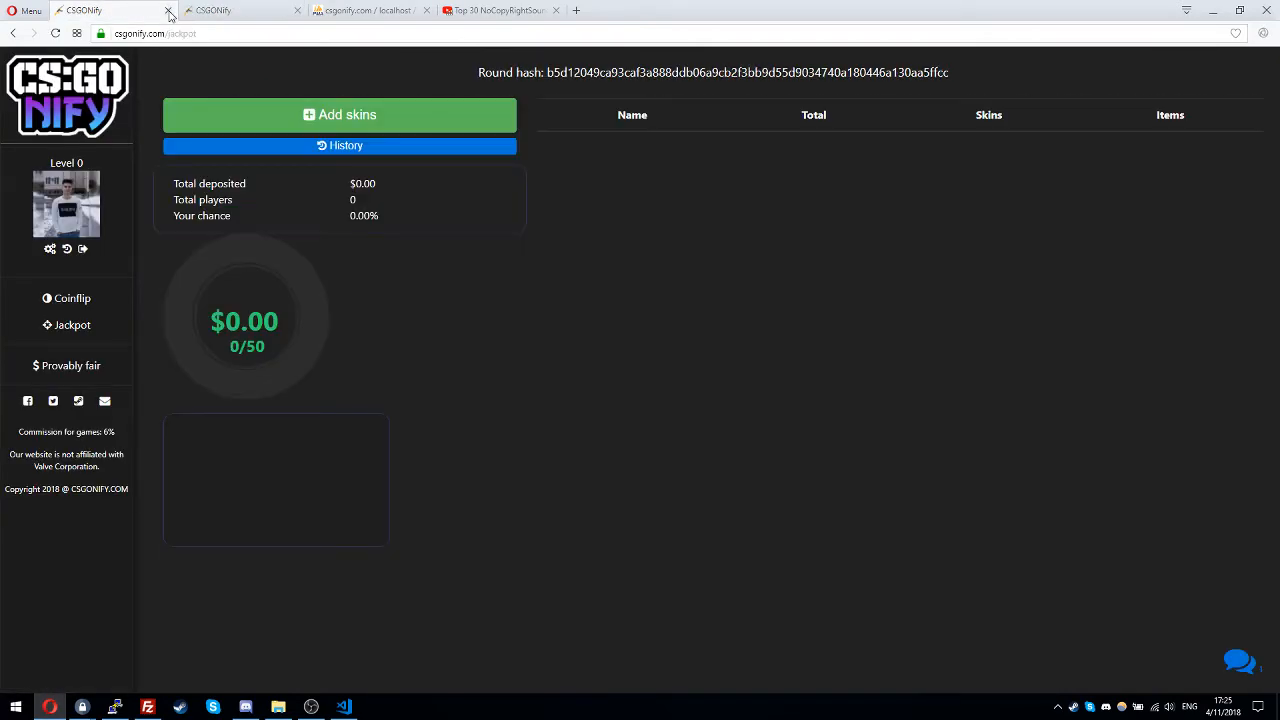
# Open the winnings trade from coinflip history, then verify a past round's hash against its secret.
pyautogui.click(71, 298)
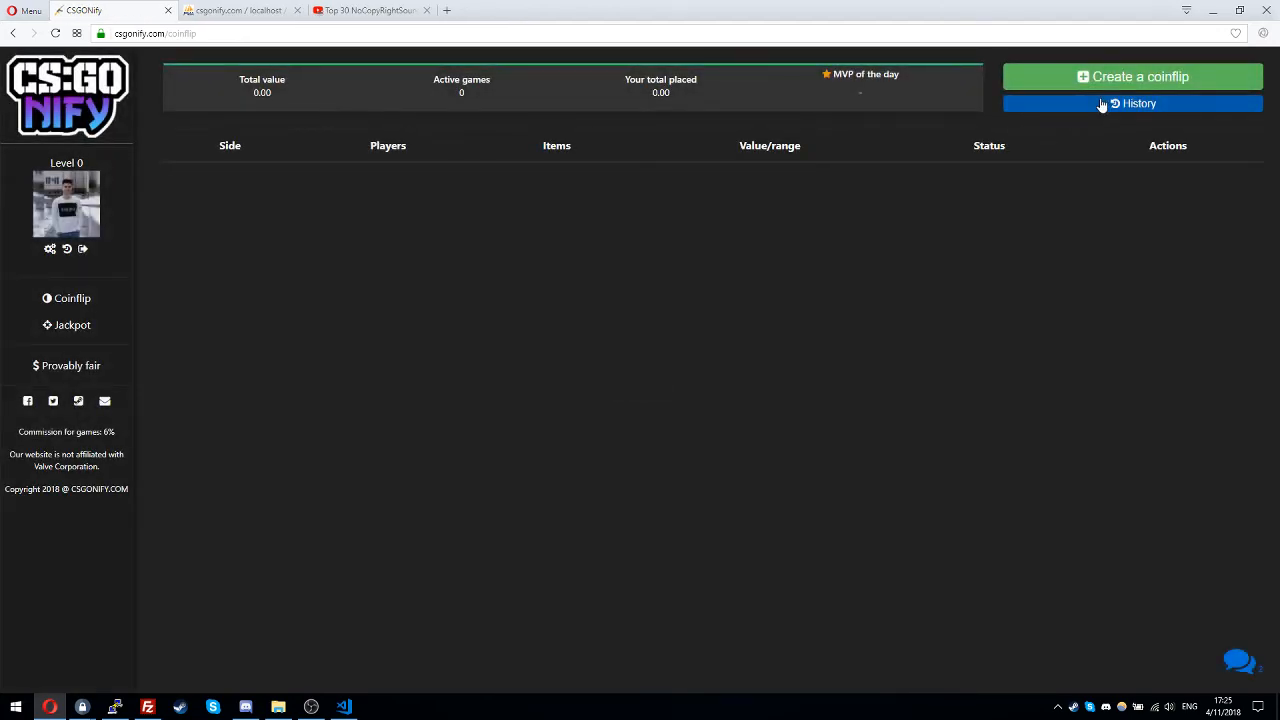
pyautogui.click(1132, 103)
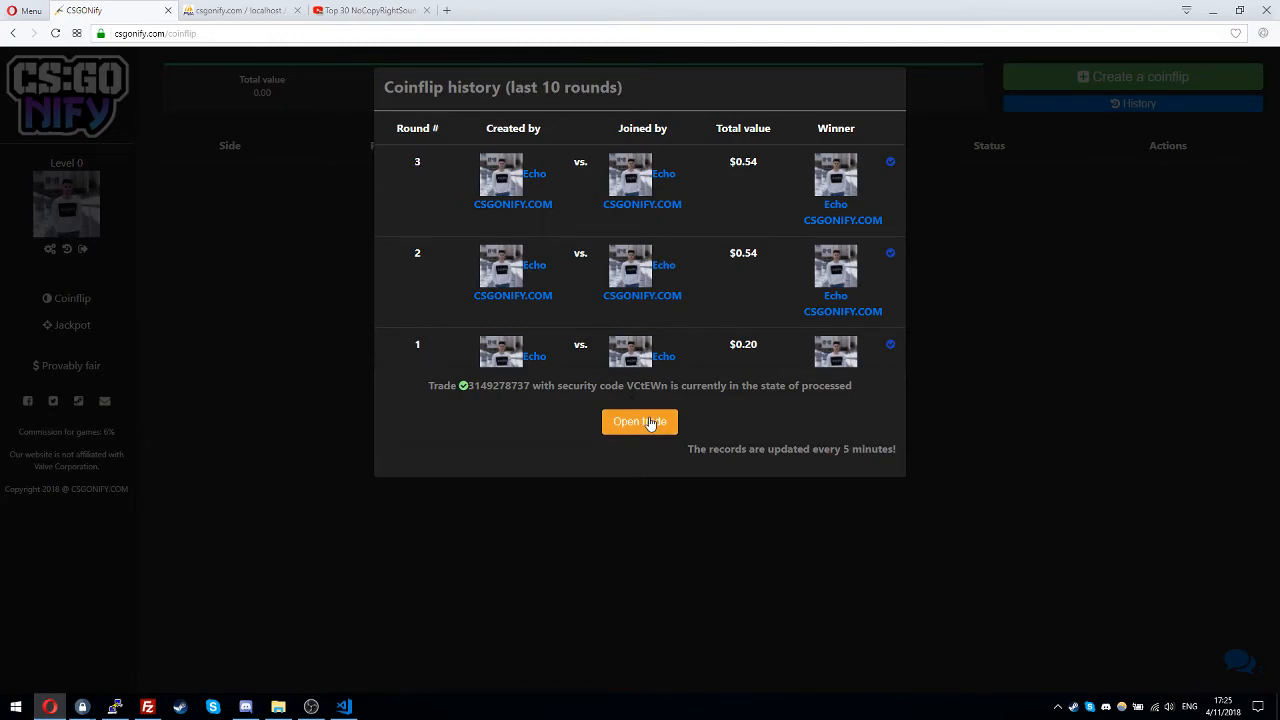
pyautogui.click(639, 421)
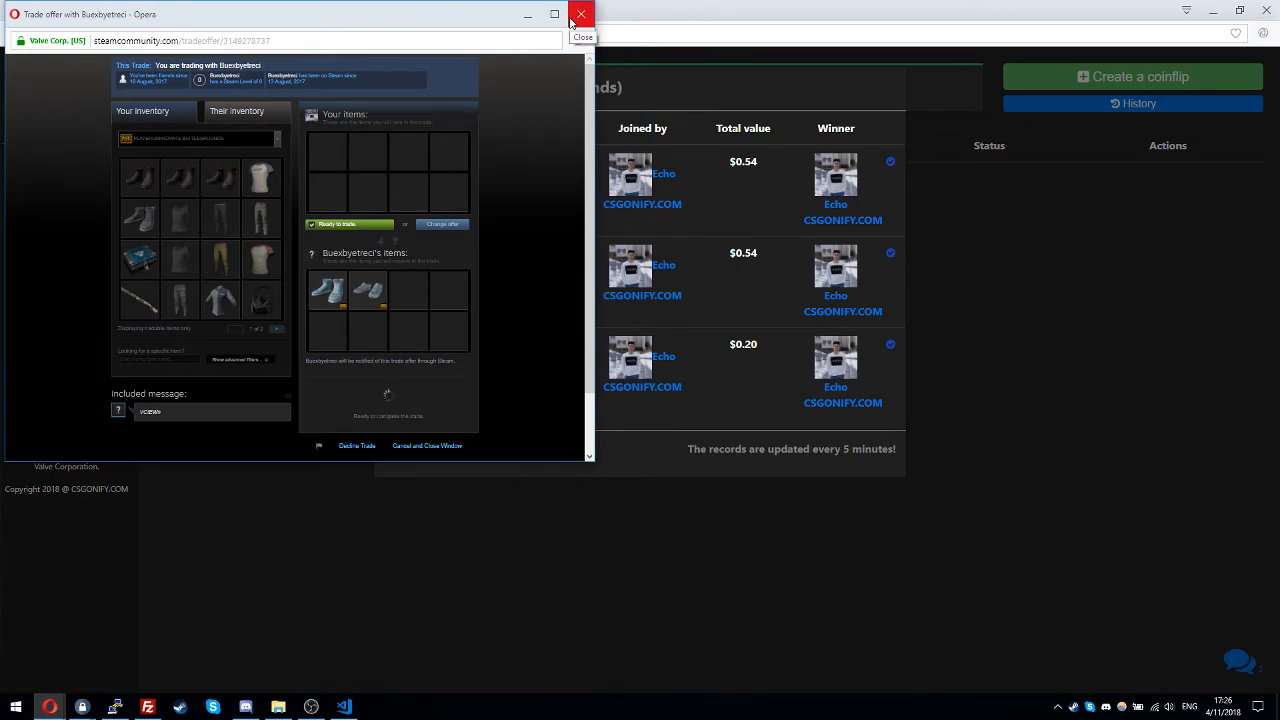
pyautogui.click(581, 14)
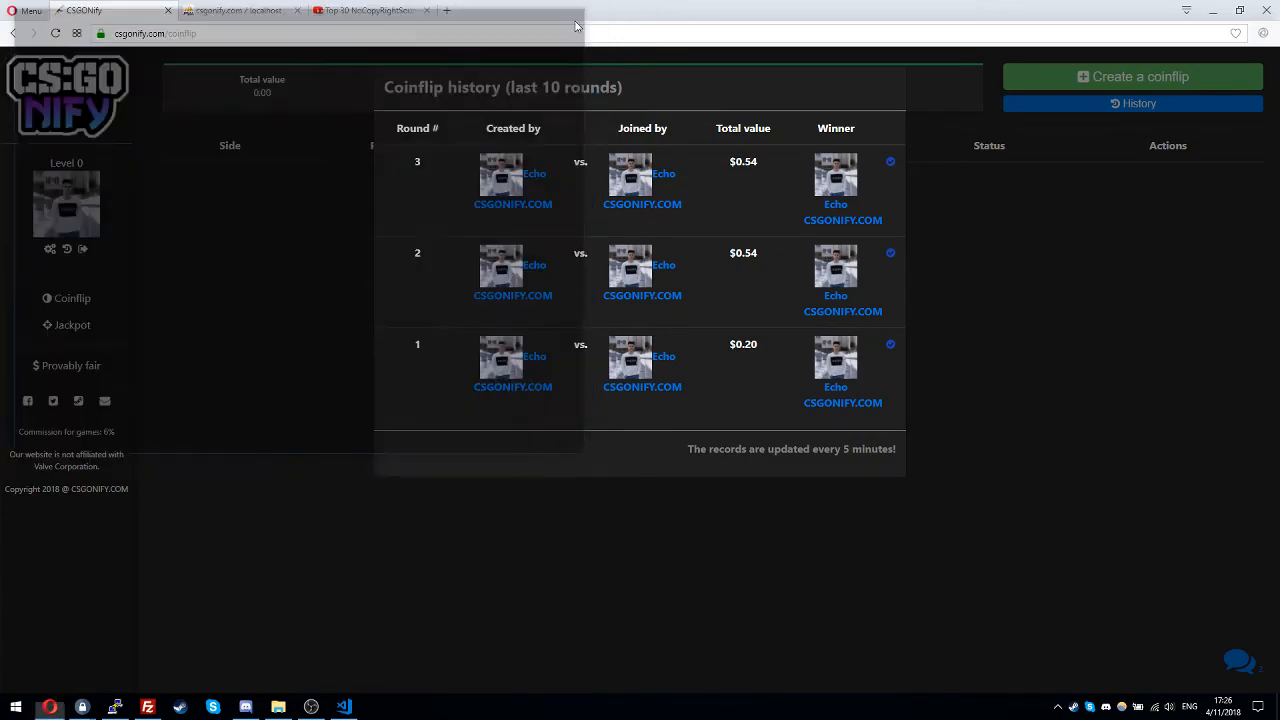
pyautogui.click(70, 365)
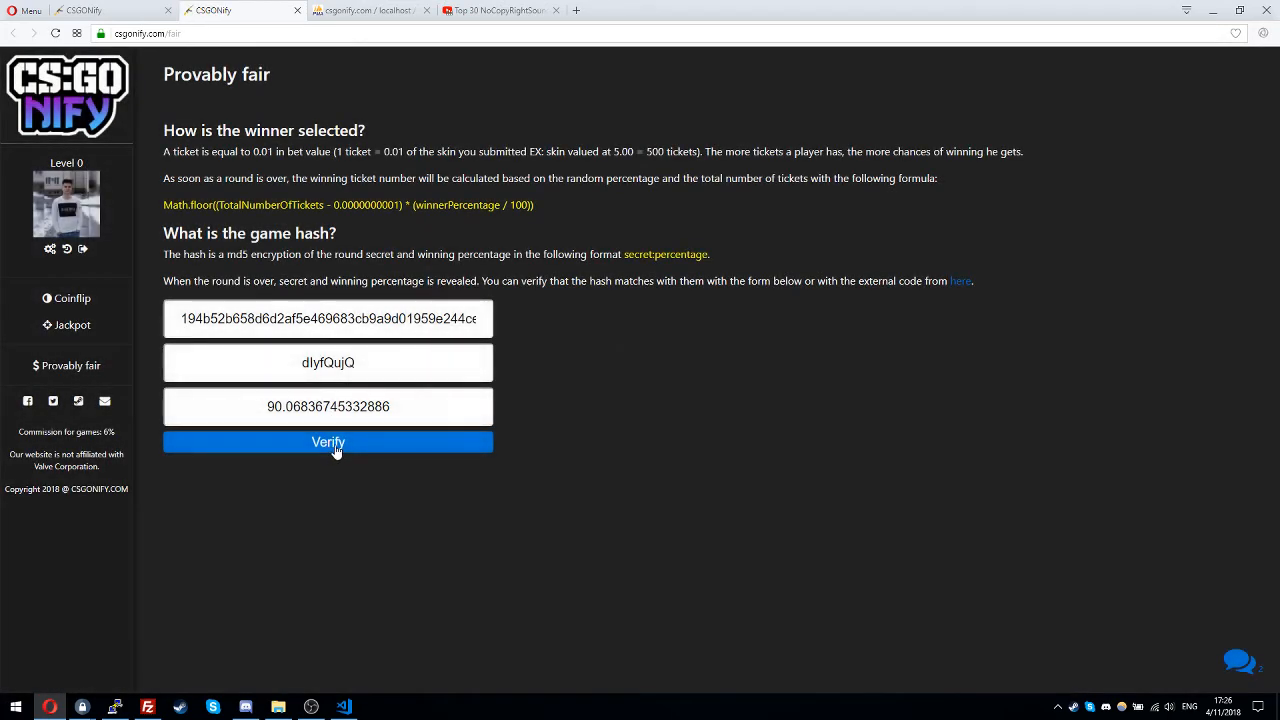
pyautogui.click(80, 10)
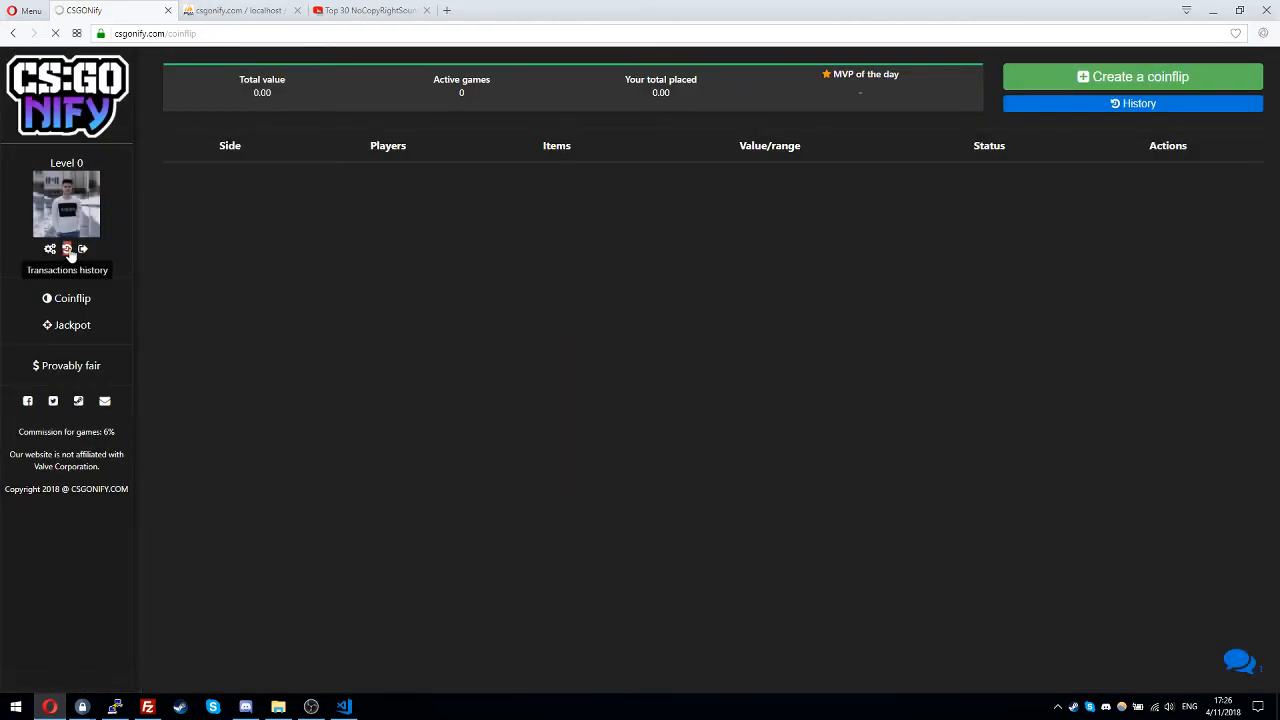
# Review transactions history showing the jackpot round #6 winnings trade awaiting acceptance.
pyautogui.click(67, 249)
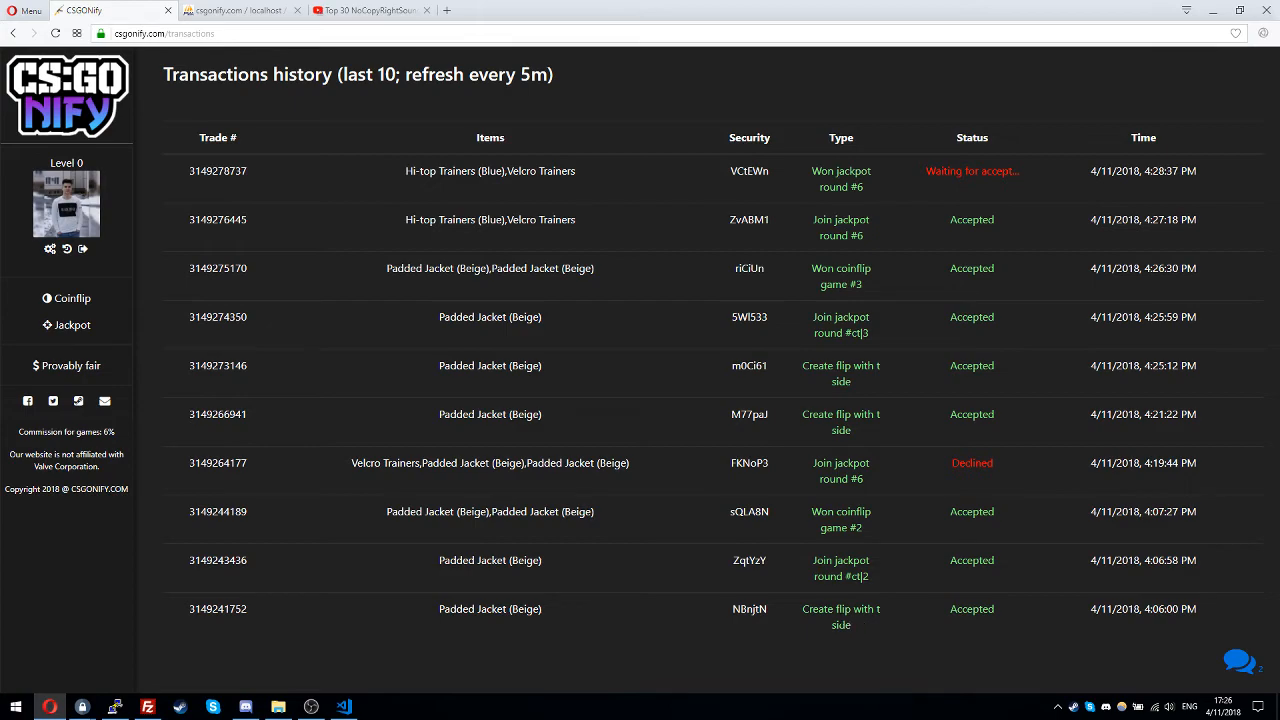
pyautogui.moveTo(380, 147)
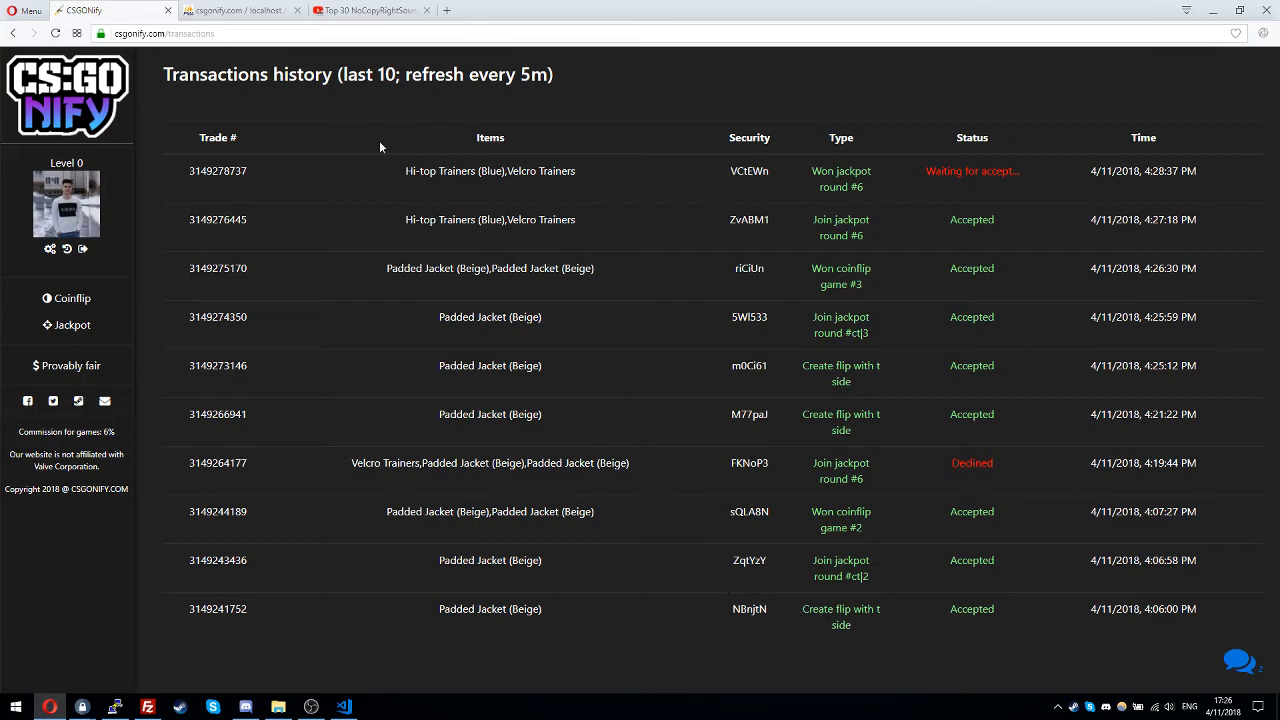
pyautogui.moveTo(547, 411)
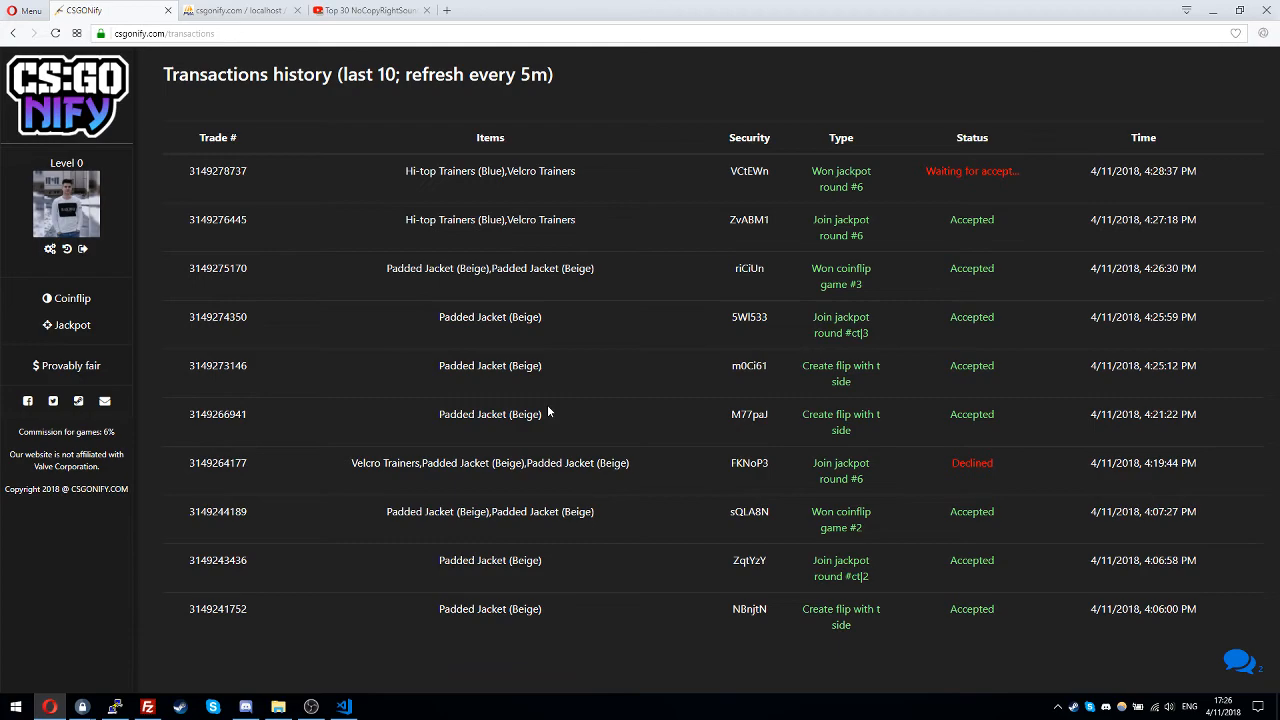
pyautogui.moveTo(802, 180)
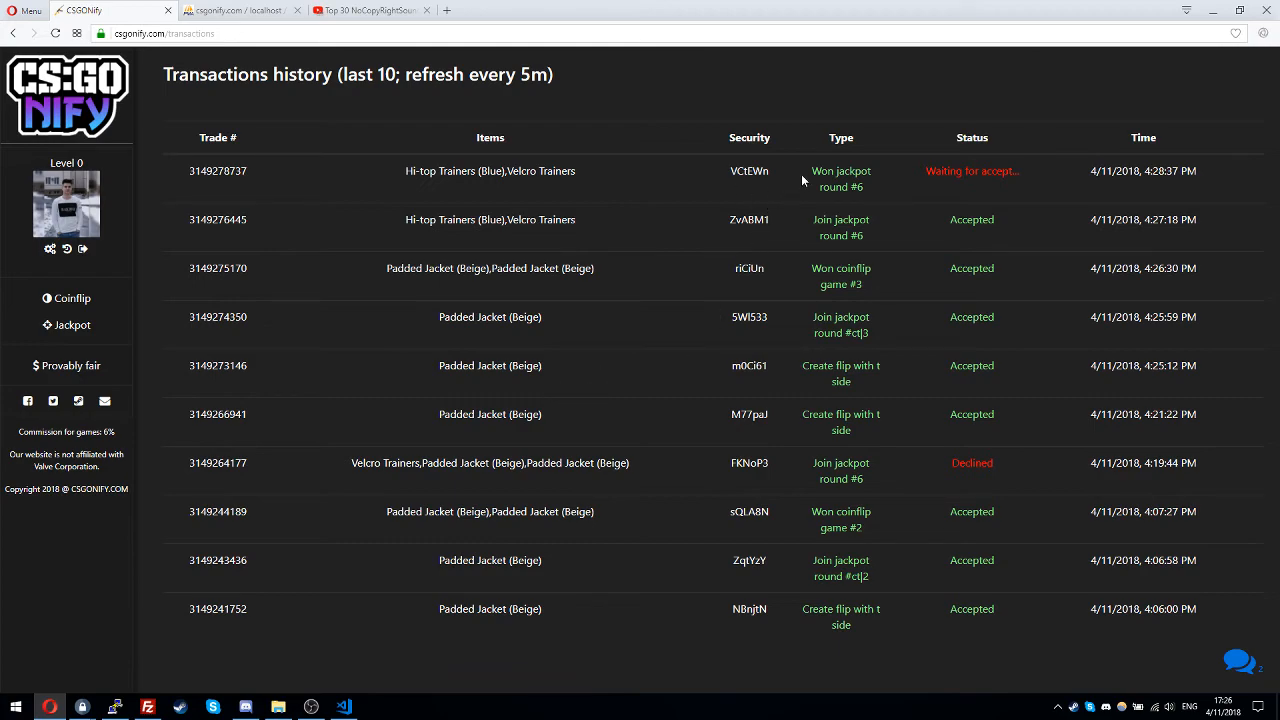
pyautogui.moveTo(923, 187)
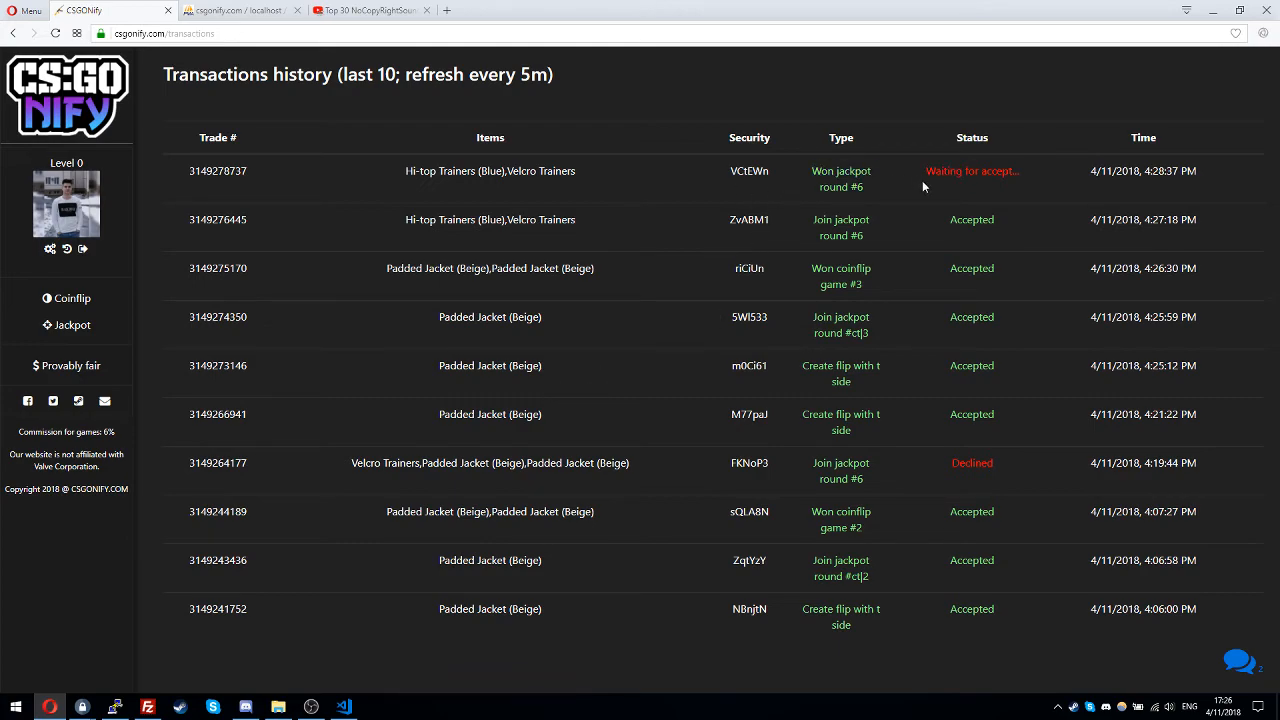
pyautogui.doubleClick(971, 317)
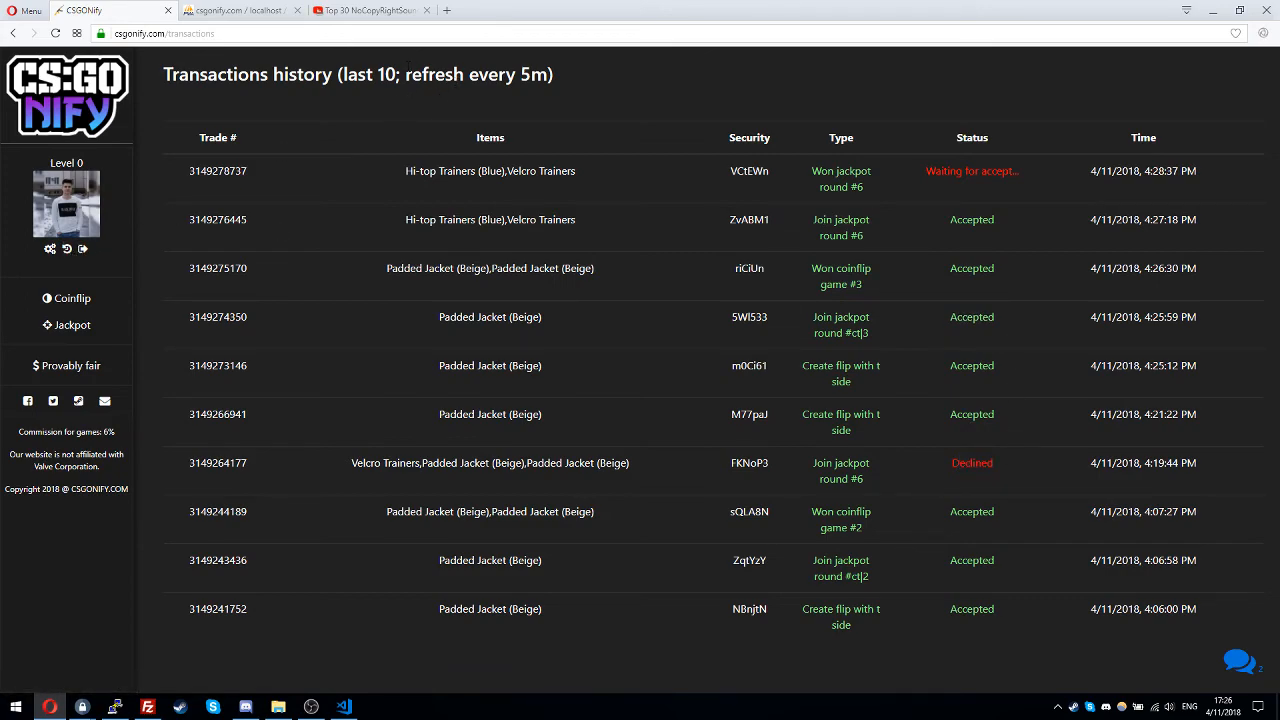
pyautogui.moveTo(677, 106)
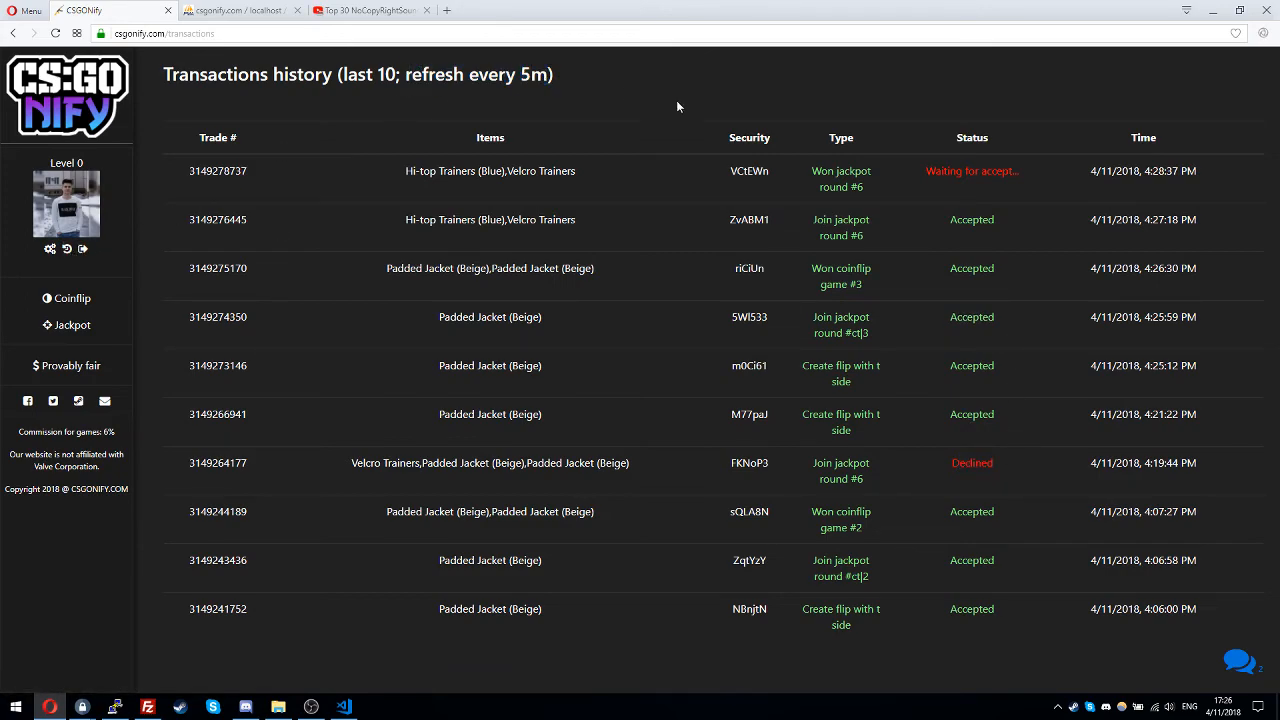
pyautogui.doubleClick(971, 170)
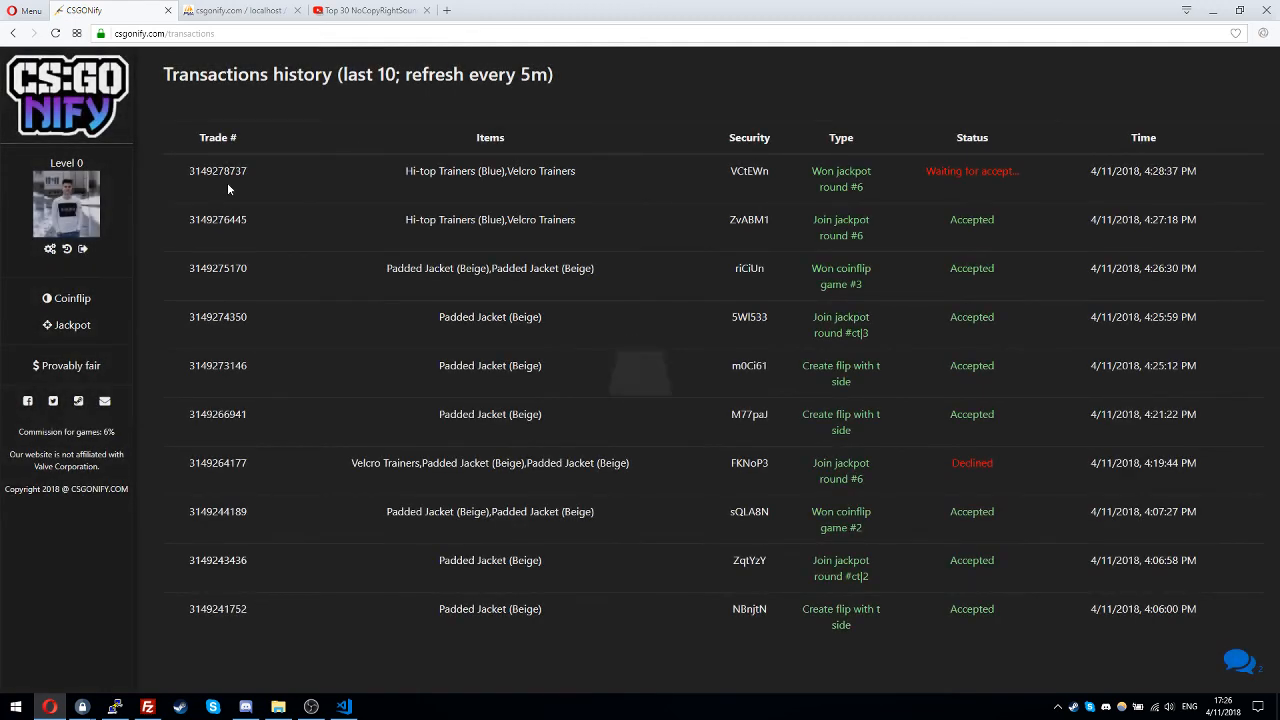
pyautogui.click(71, 298)
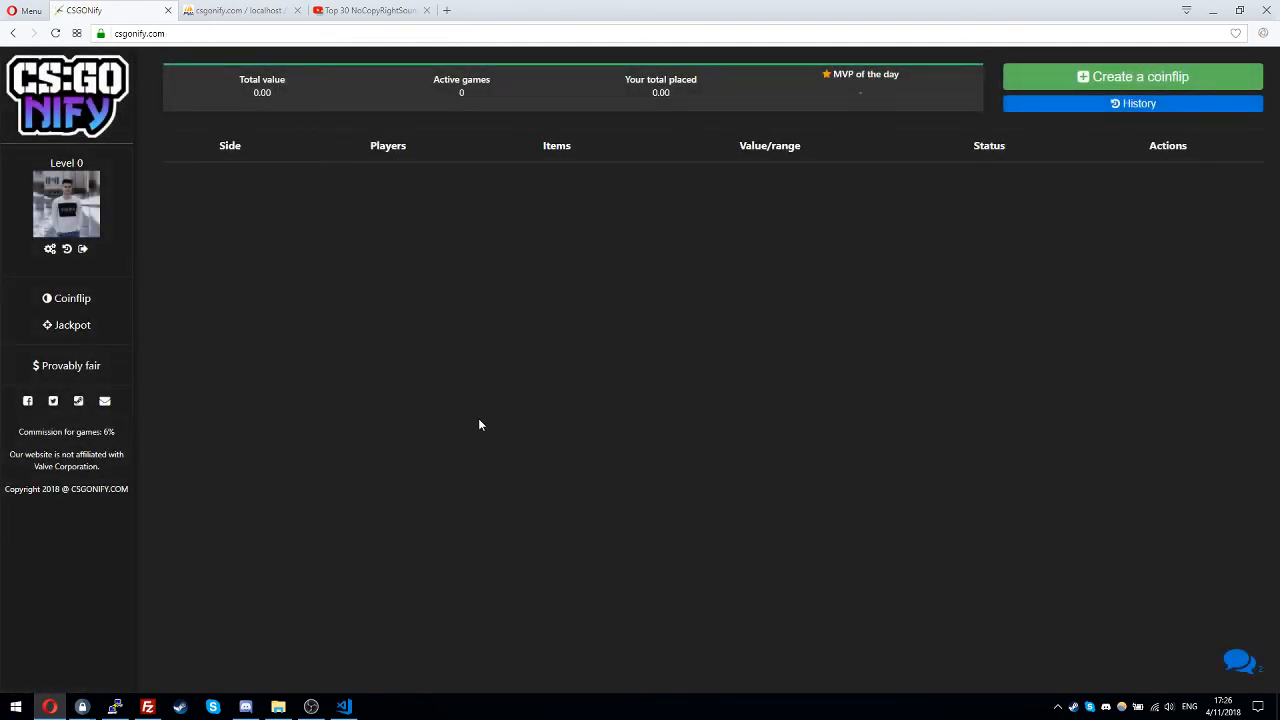
pyautogui.moveTo(71, 324)
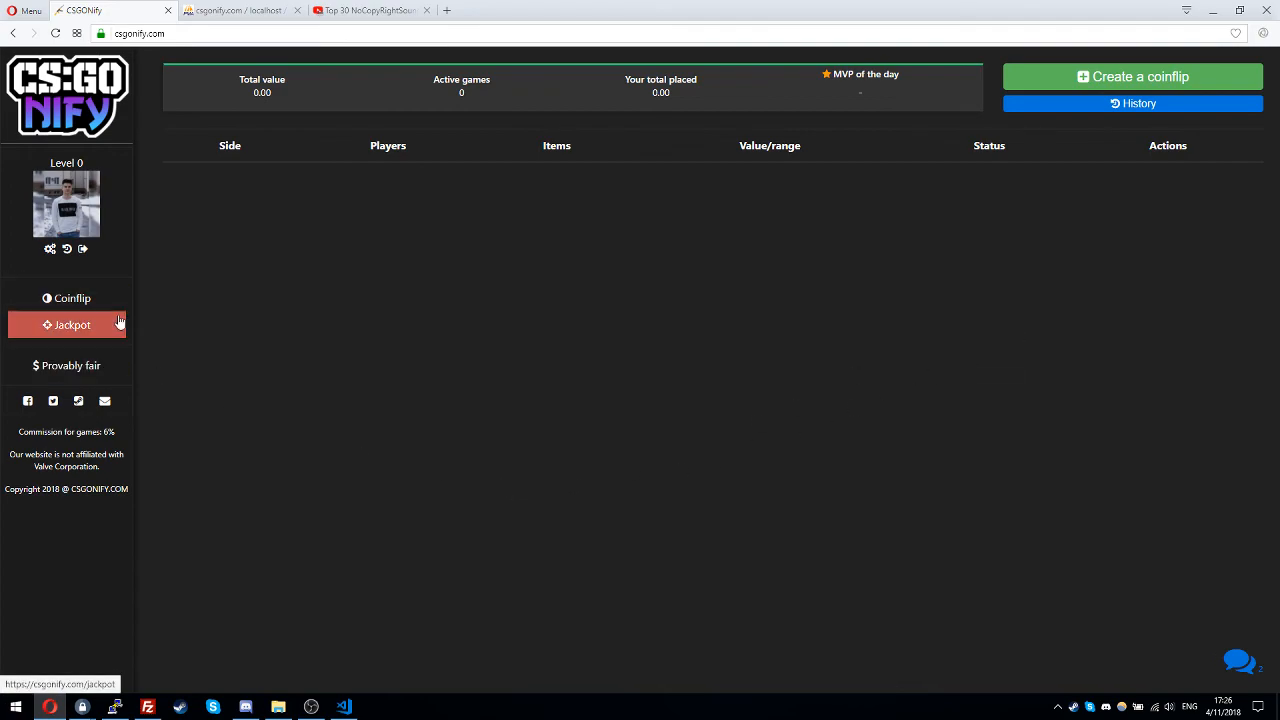
pyautogui.click(71, 324)
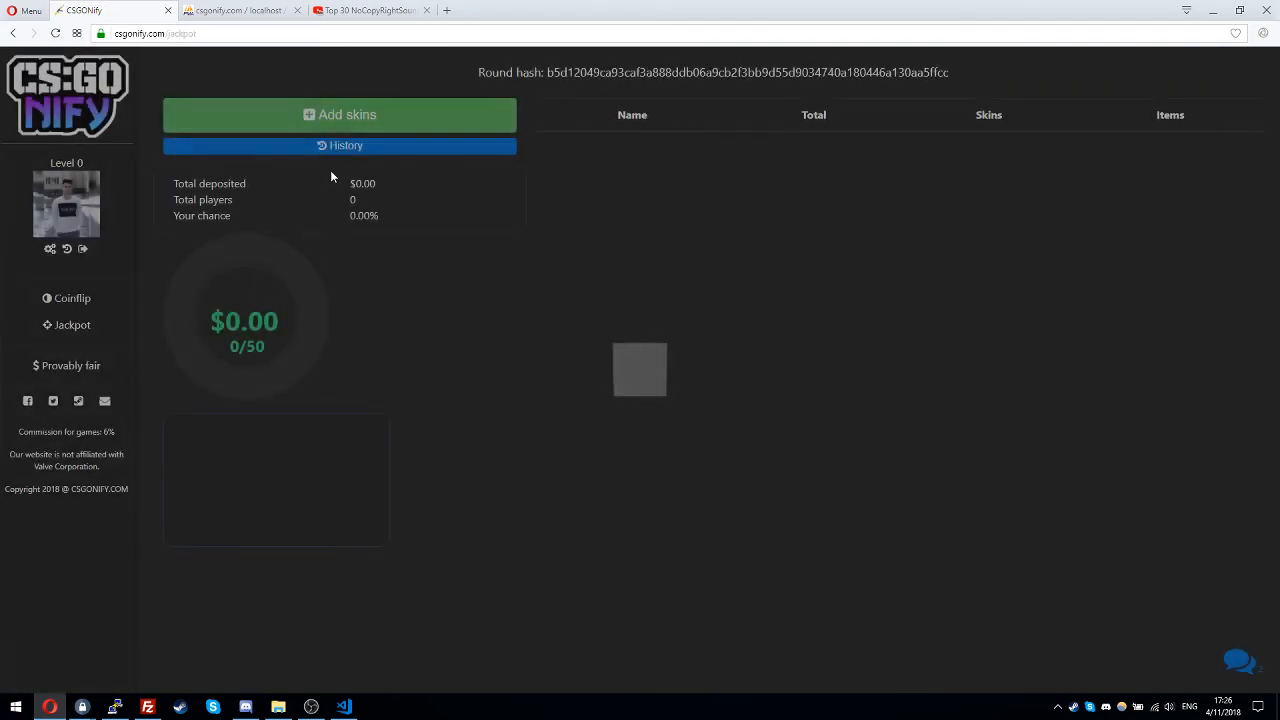
pyautogui.click(340, 145)
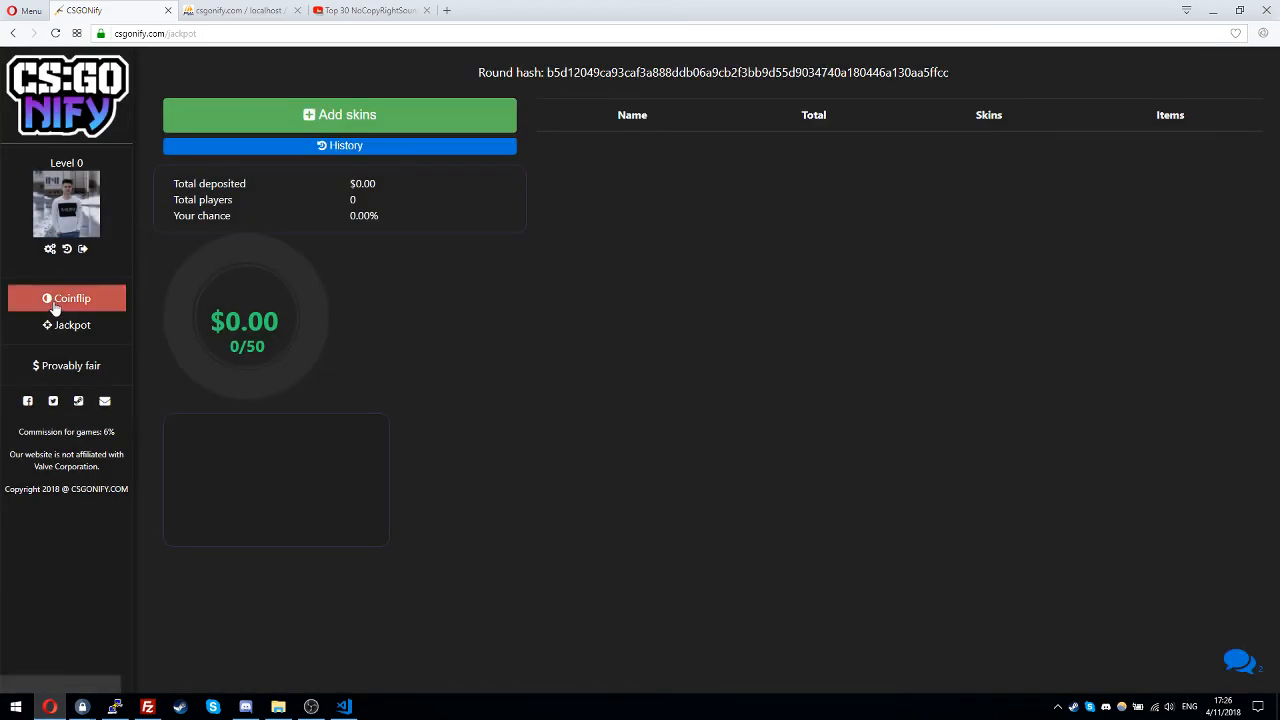
pyautogui.click(71, 298)
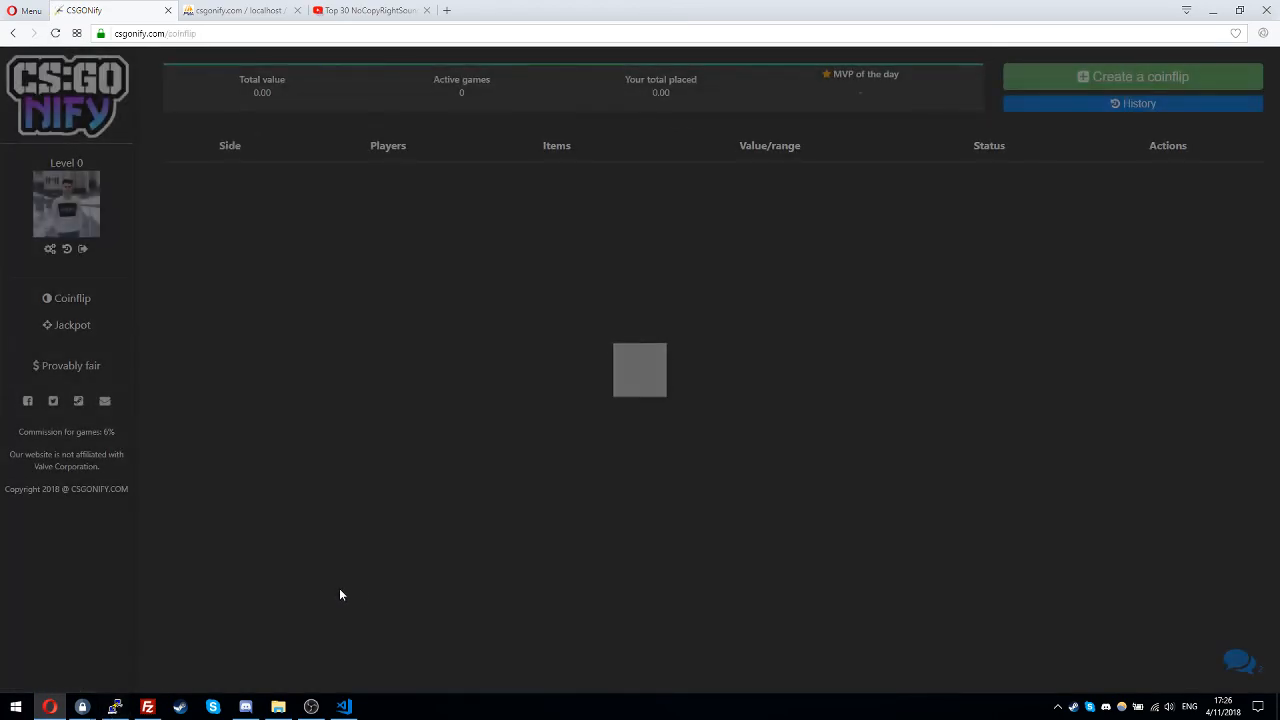